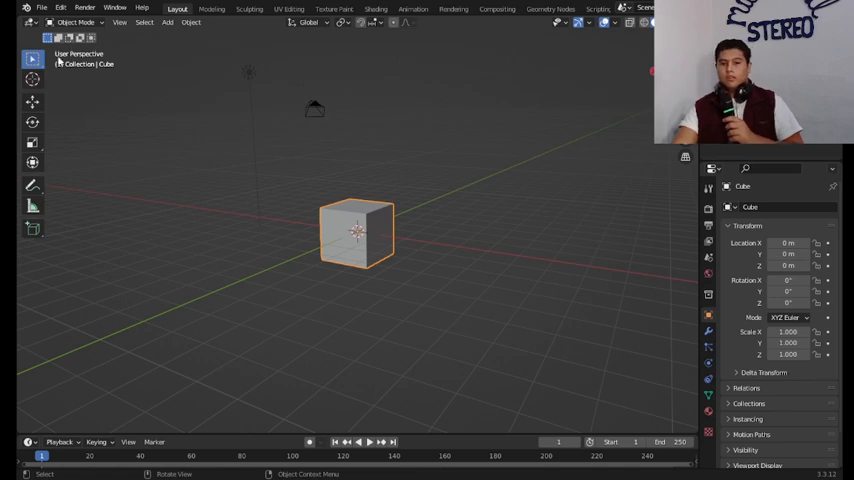
mouse_move(76, 22)
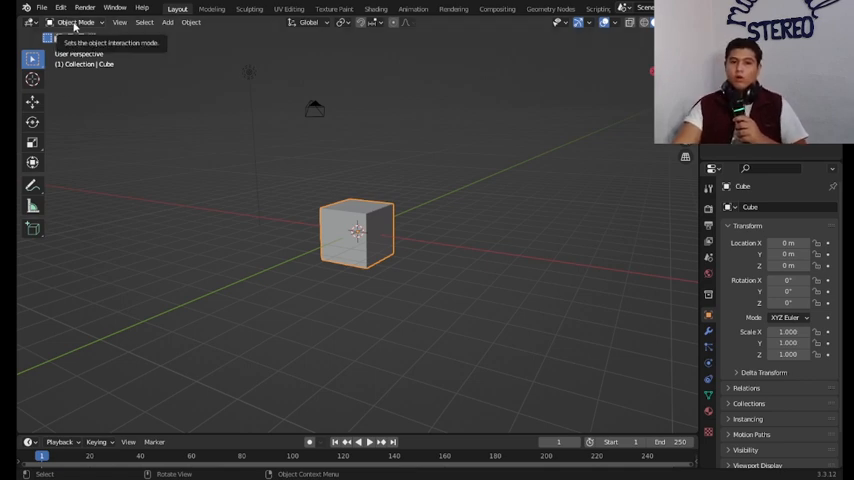
- Switch the default cube from Object Mode into Edit Mode
click(78, 22)
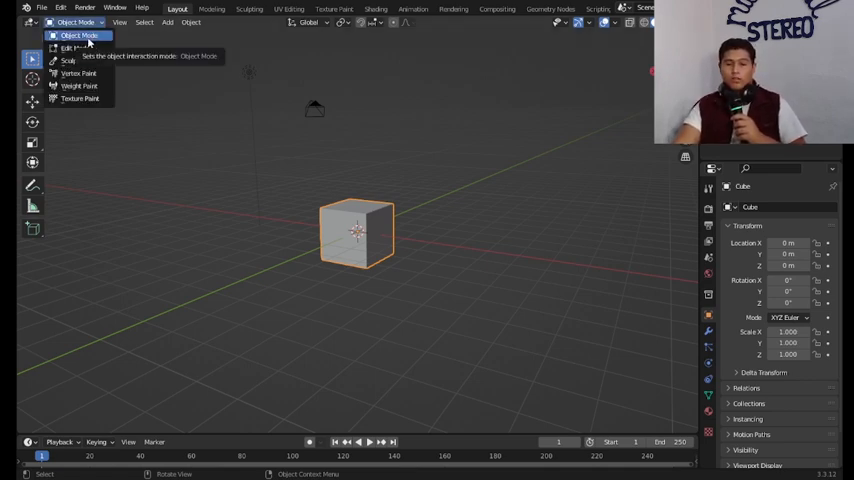
click(72, 48)
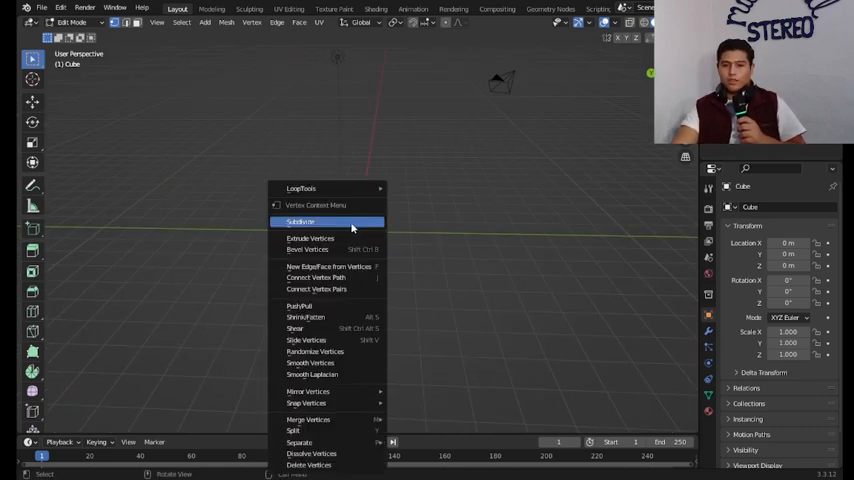
- Subdivide the cube mesh twice via the vertex context menu into a dense grid
click(300, 220)
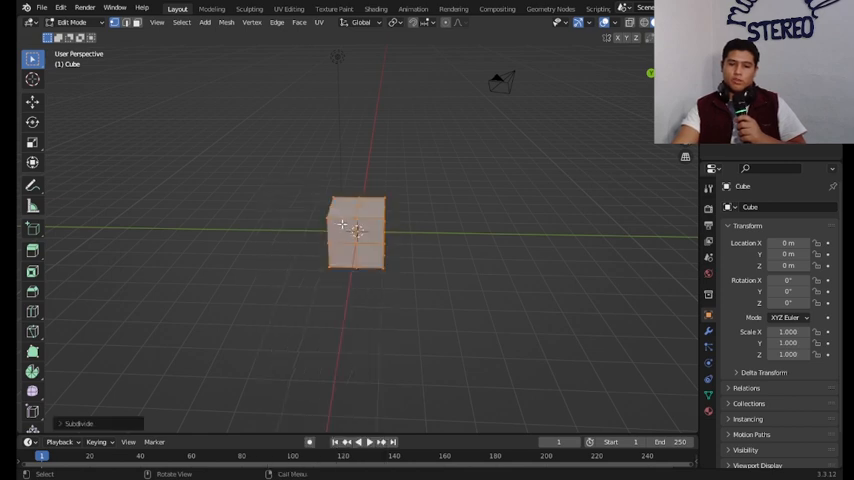
right_click(356, 230)
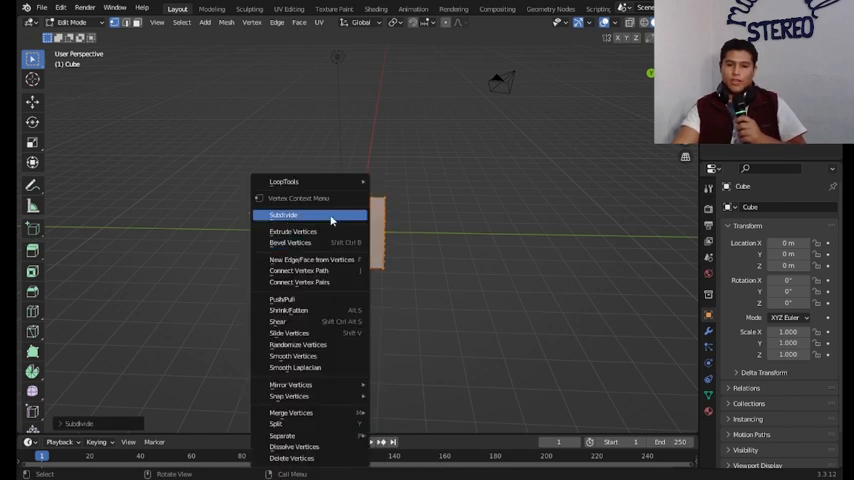
click(284, 216)
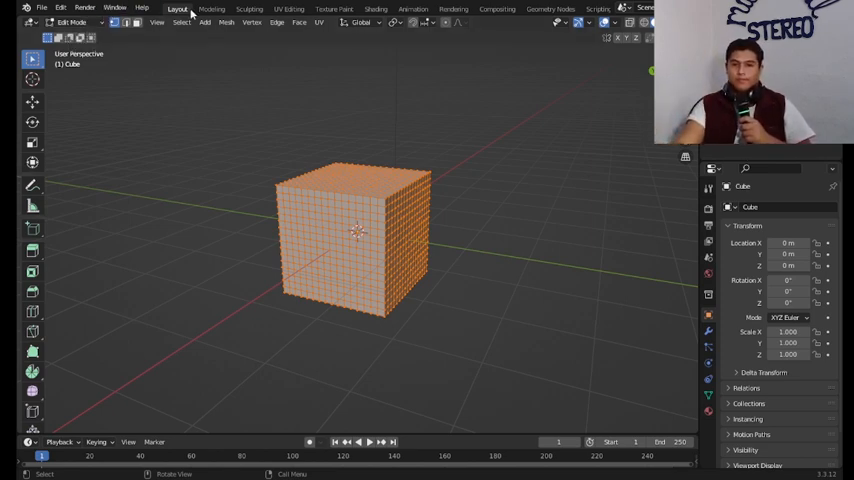
- Move to the Sculpting workspace (after a brief return to Layout)
click(248, 8)
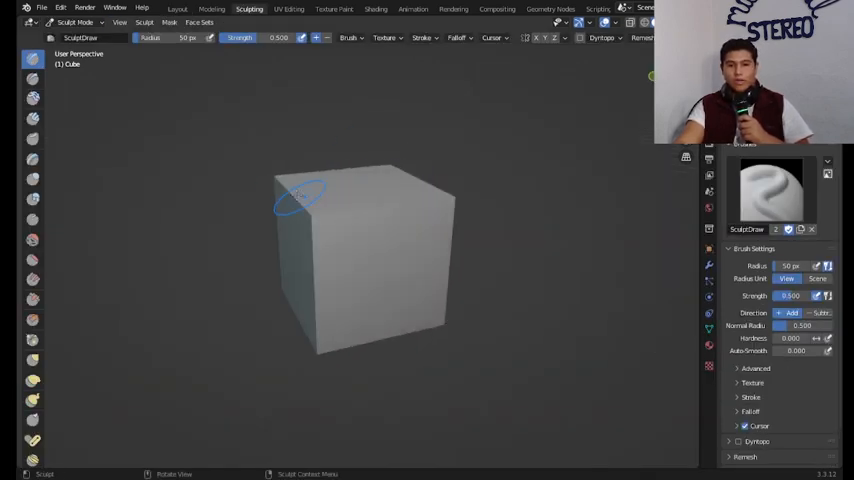
click(176, 8)
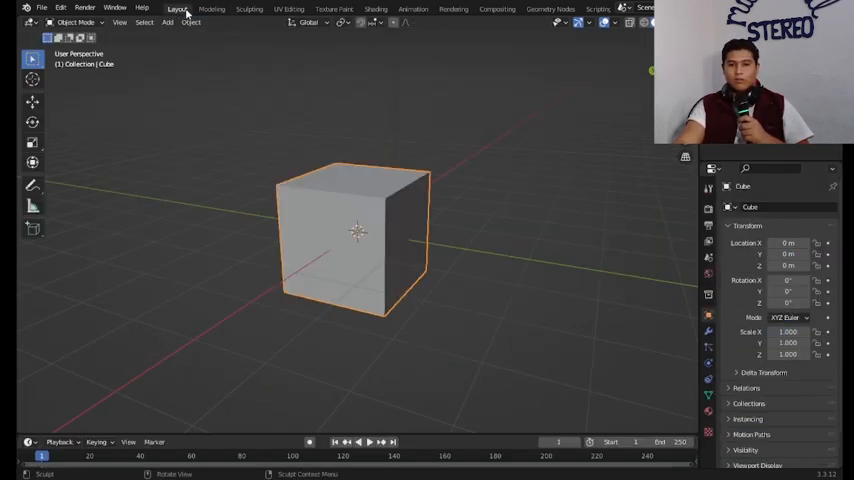
click(248, 8)
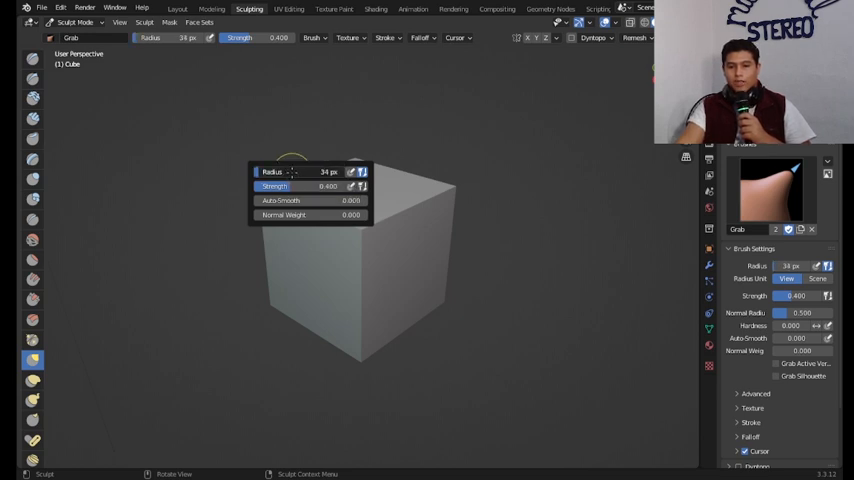
- Reduce the Grab brush radius to 25 px
drag(320, 172, 290, 172)
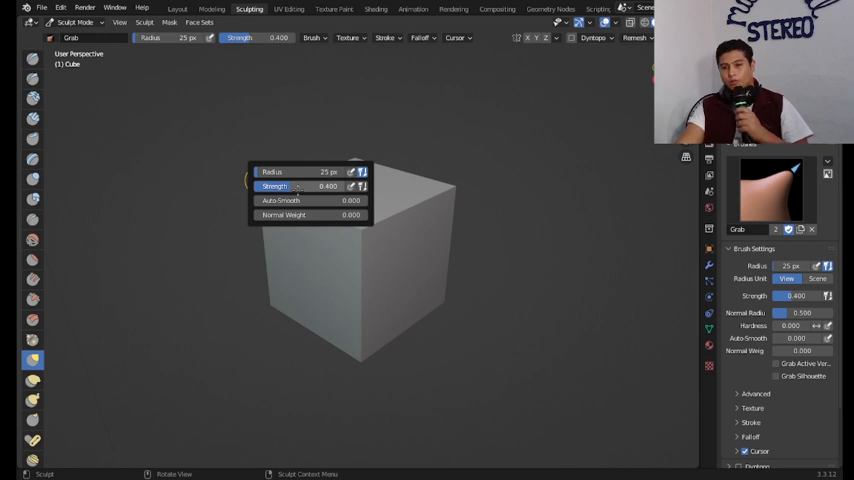
mouse_move(296, 186)
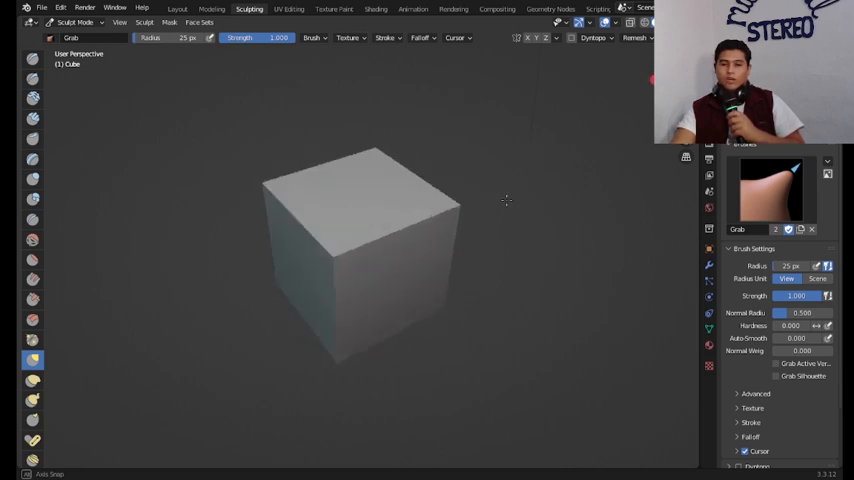
- Pull five long spikes outward from the cube's corners and faces with the Grab brush
drag(504, 200, 376, 138)
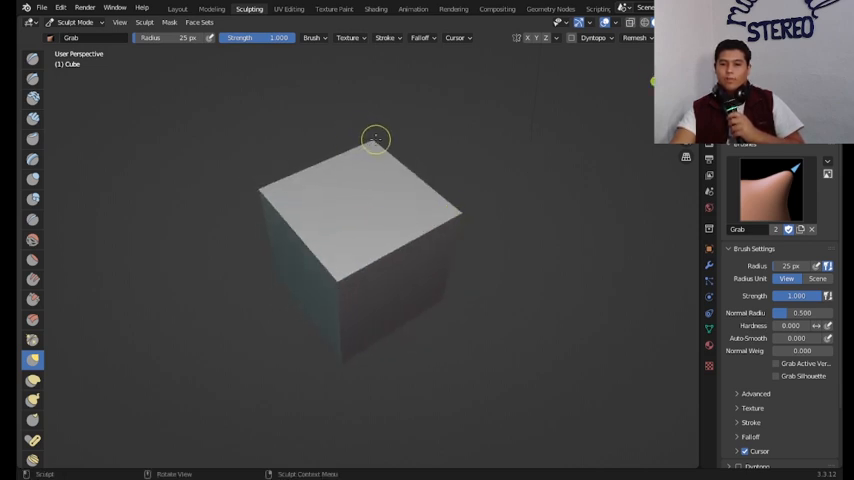
drag(376, 136, 368, 156)
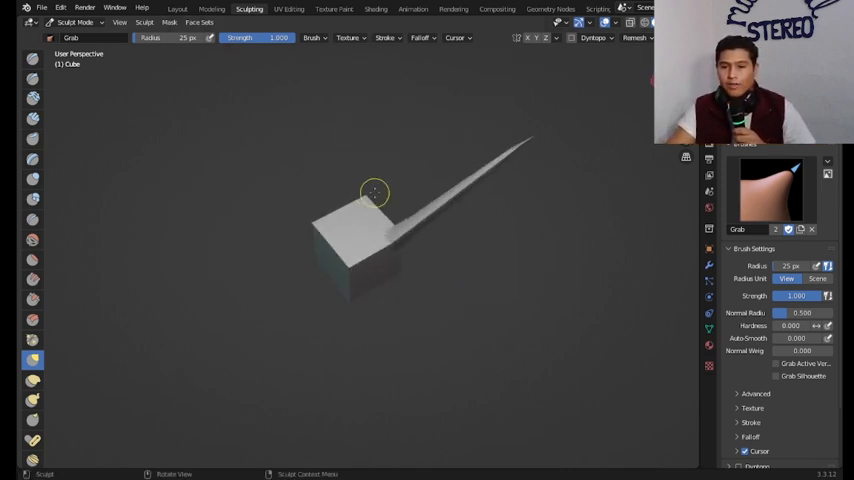
drag(376, 190, 310, 60)
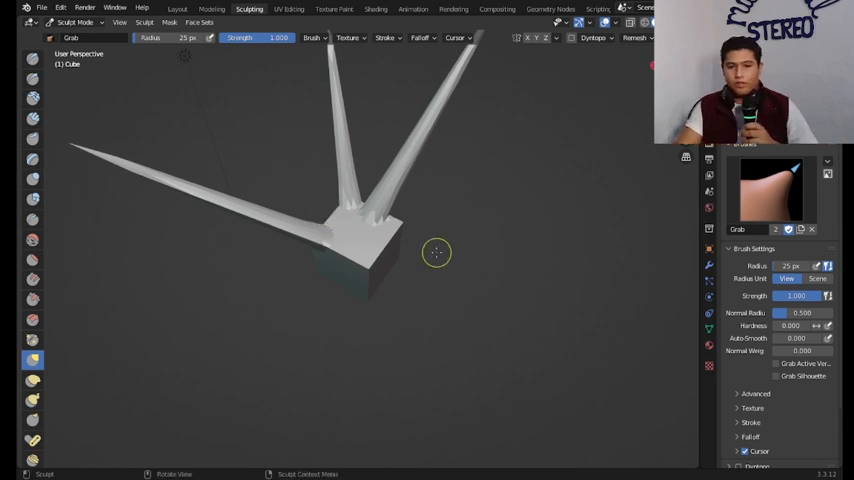
drag(436, 252, 292, 150)
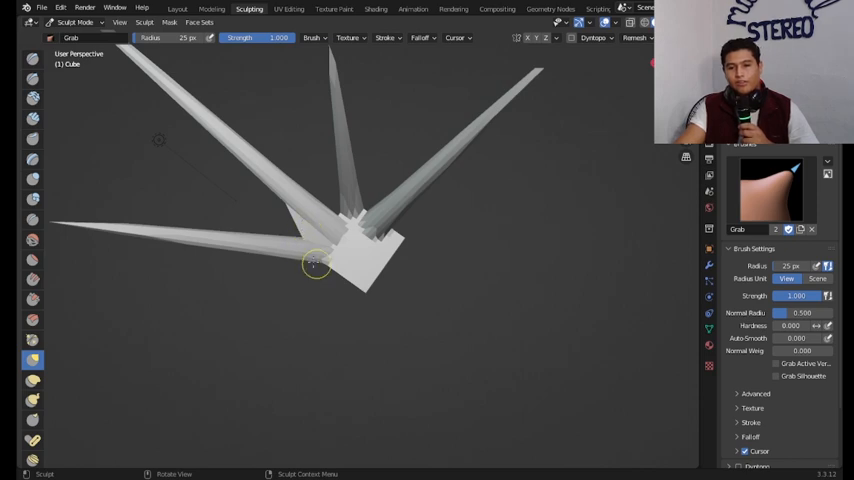
drag(316, 264, 484, 240)
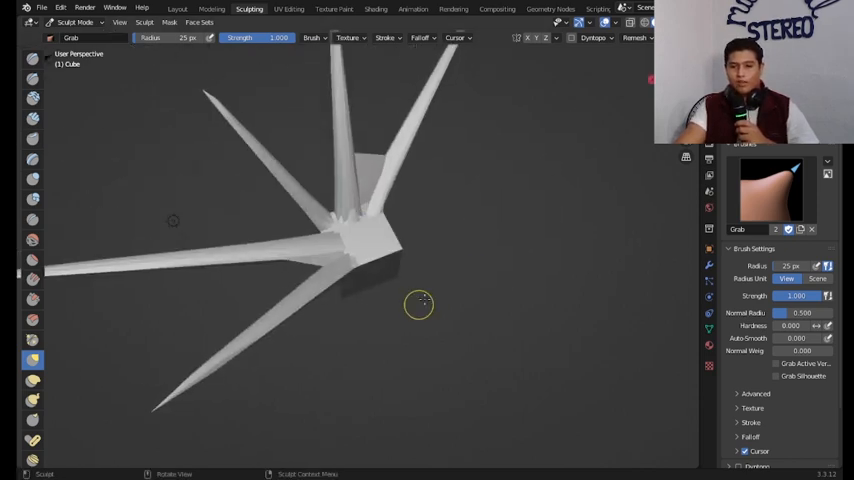
drag(418, 304, 404, 258)
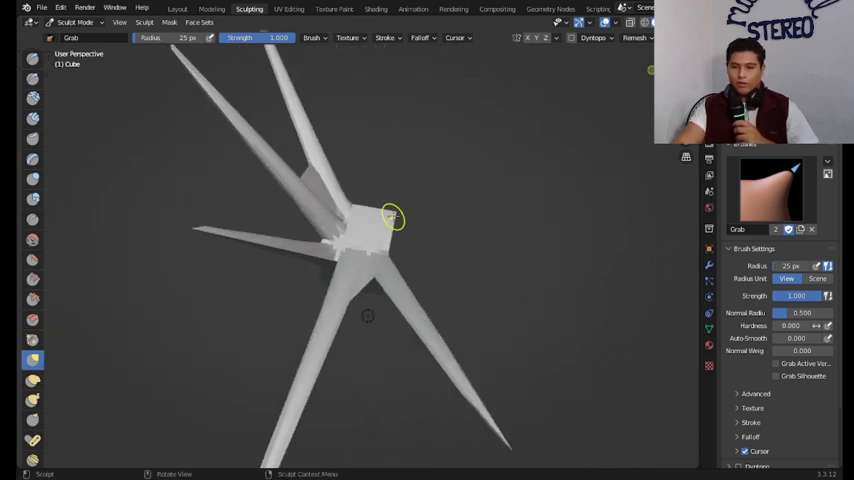
- Pull further spikes downward and sideways, viewing the cube from new angles
drag(390, 218, 378, 292)
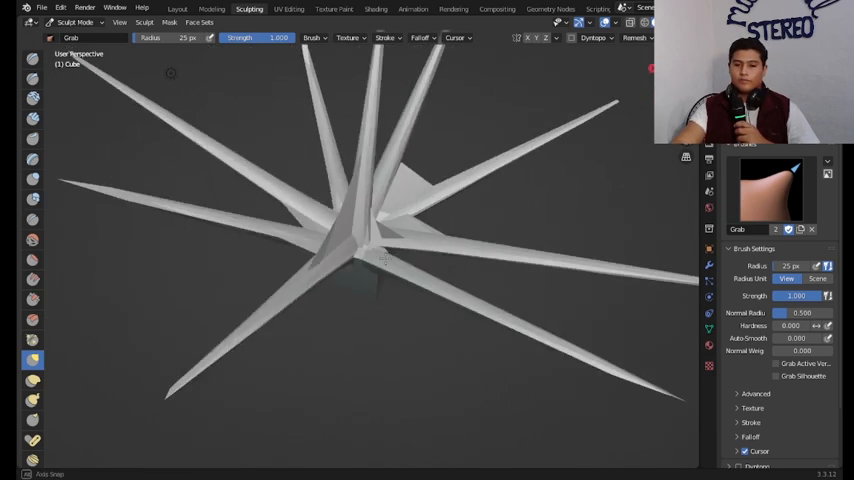
drag(384, 258, 324, 284)
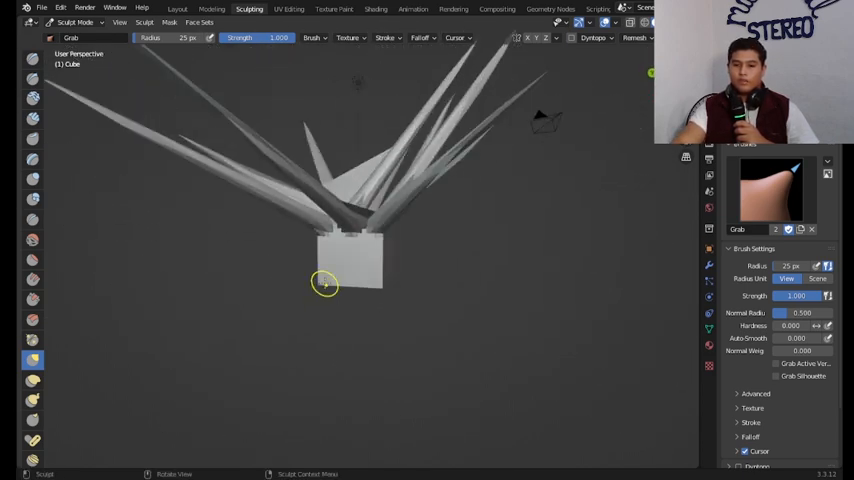
drag(324, 284, 350, 400)
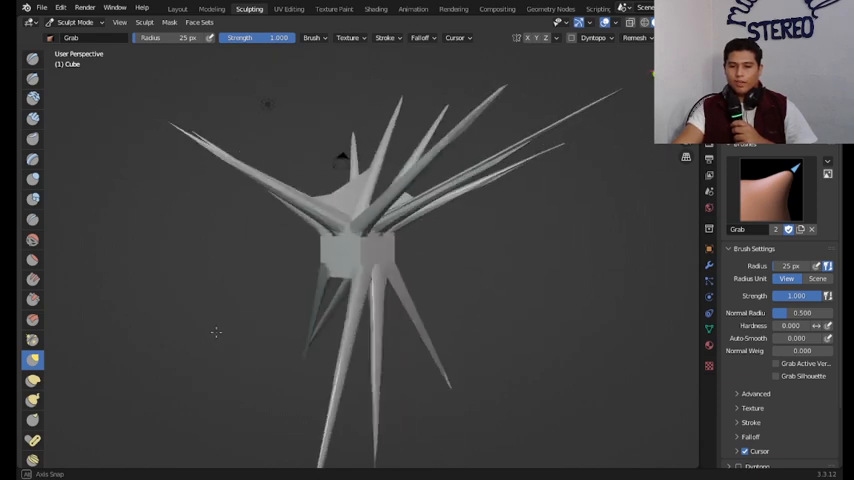
drag(216, 332, 364, 340)
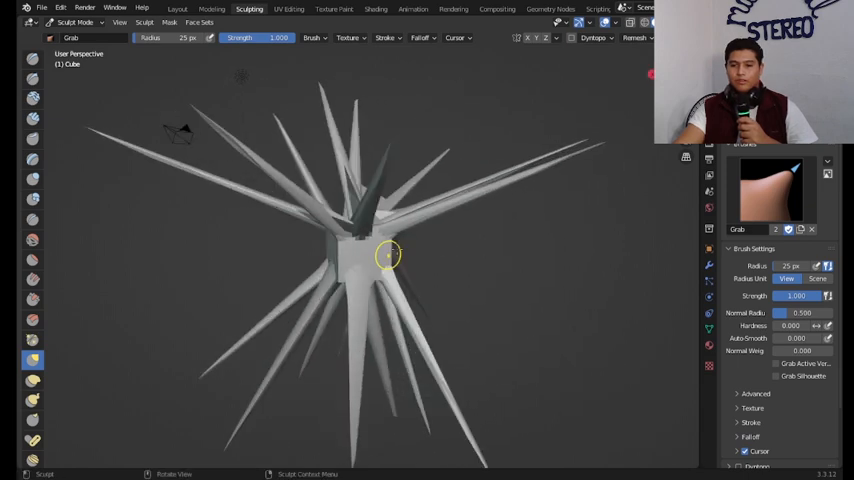
drag(388, 256, 610, 308)
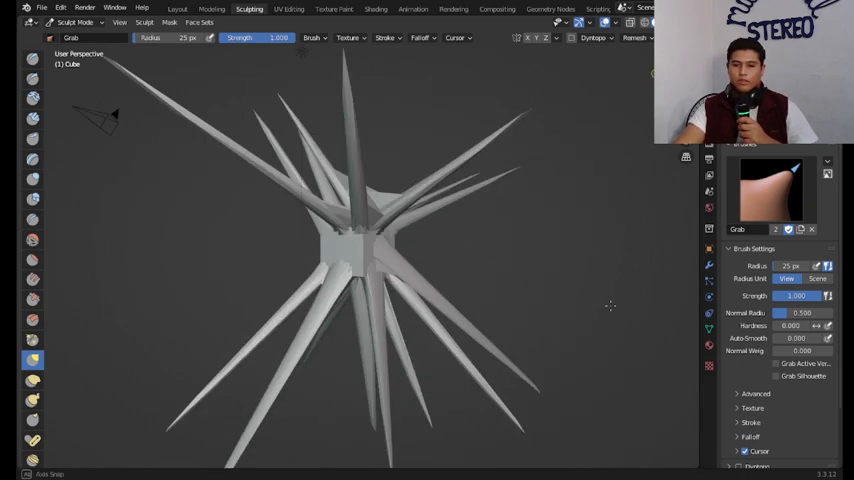
- Pull several more spikes so they radiate in every direction, then return to Layout
drag(610, 304, 648, 296)
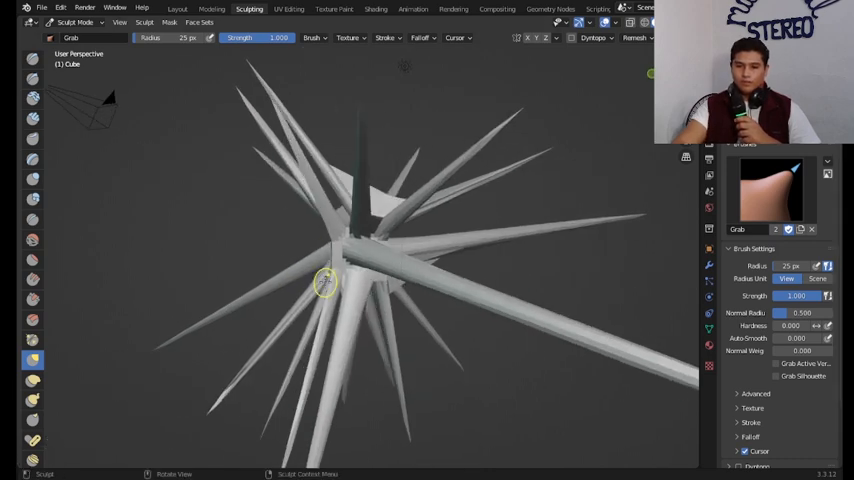
drag(324, 282, 512, 272)
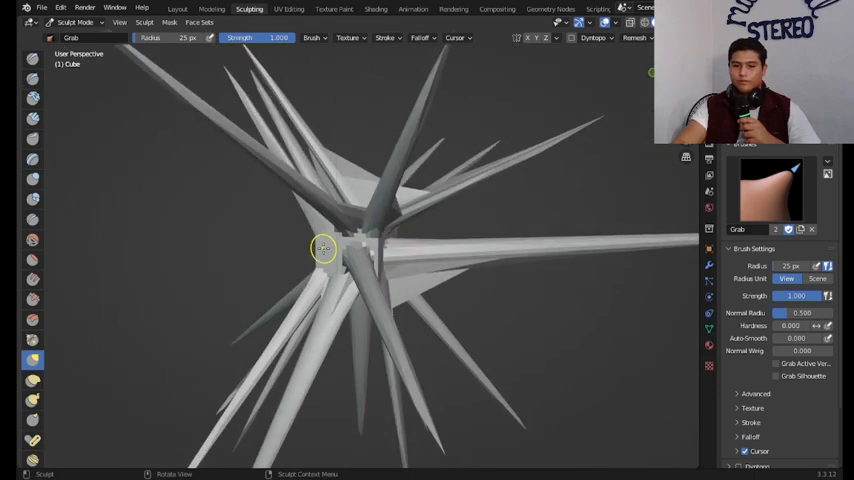
drag(324, 248, 552, 360)
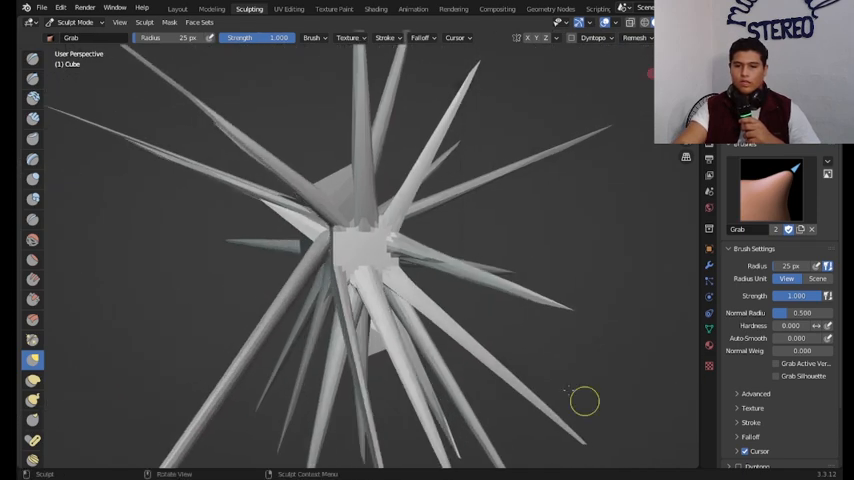
drag(584, 400, 368, 250)
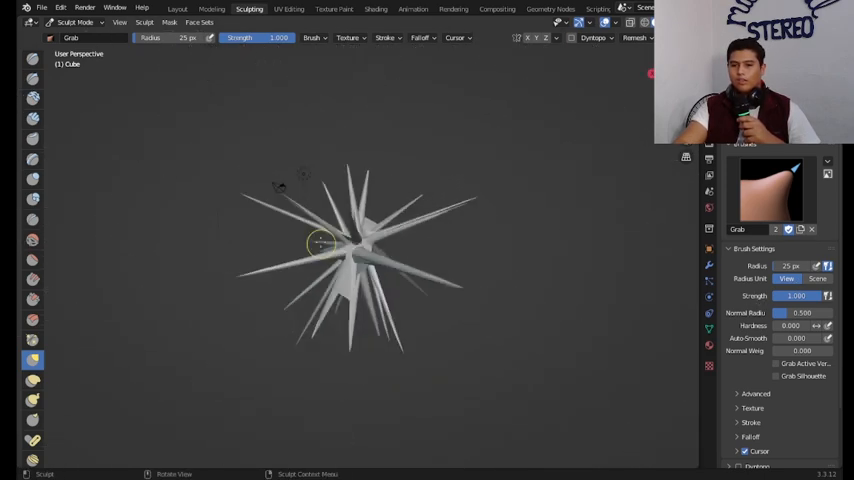
drag(320, 244, 384, 270)
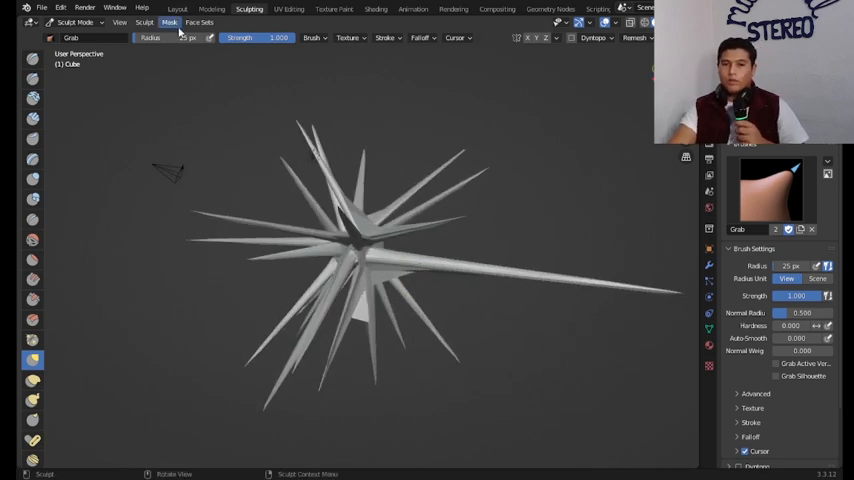
click(176, 8)
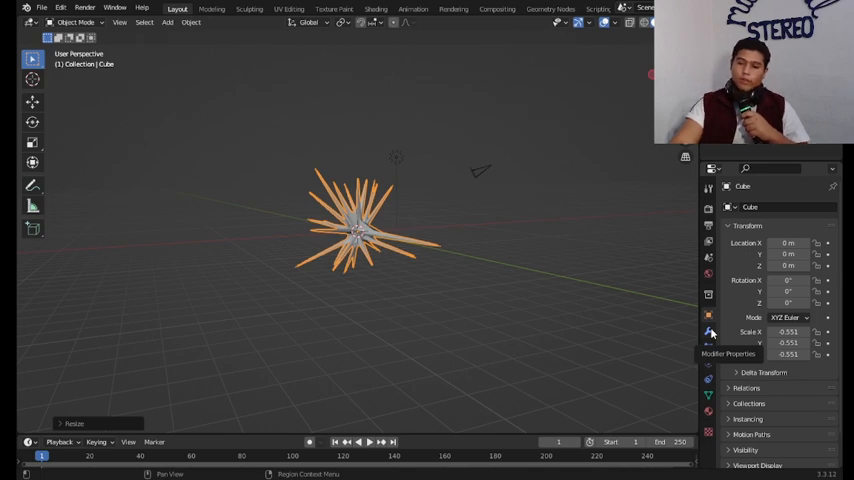
- Add a Simple Deform modifier to the spiky object
click(780, 208)
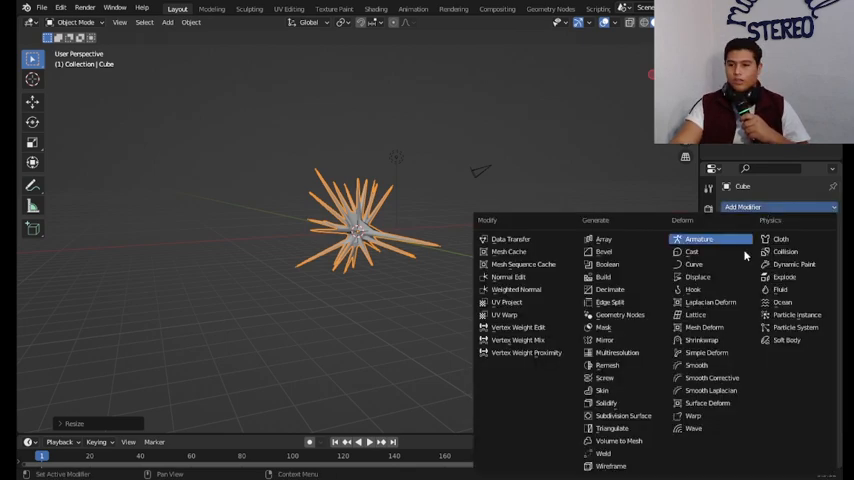
mouse_move(708, 352)
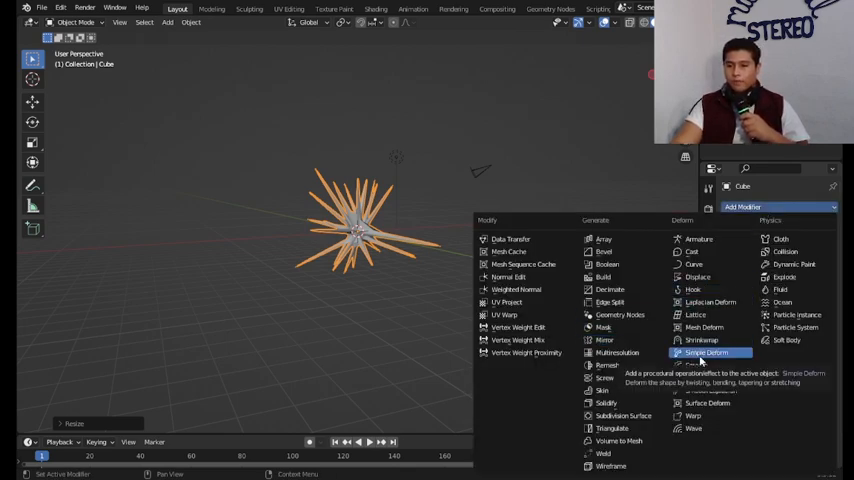
click(708, 352)
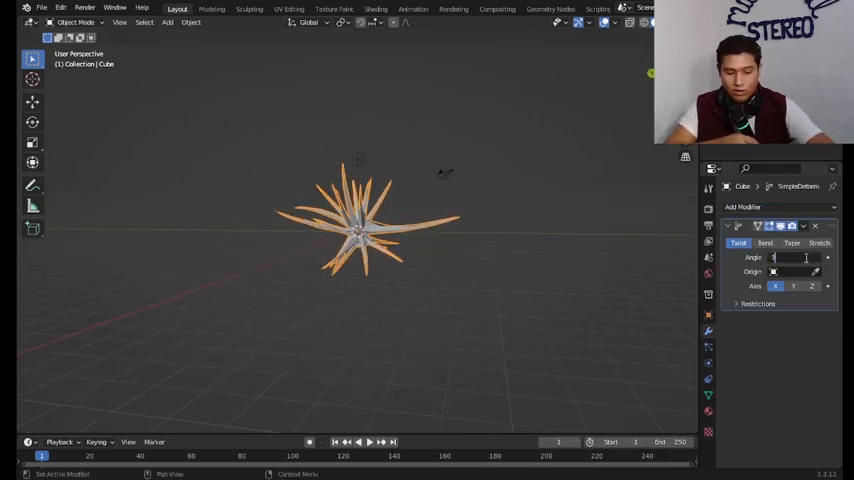
- Set the Simple Deform angle to 360°, try another axis and Bend, then return to Twist
text(360°)
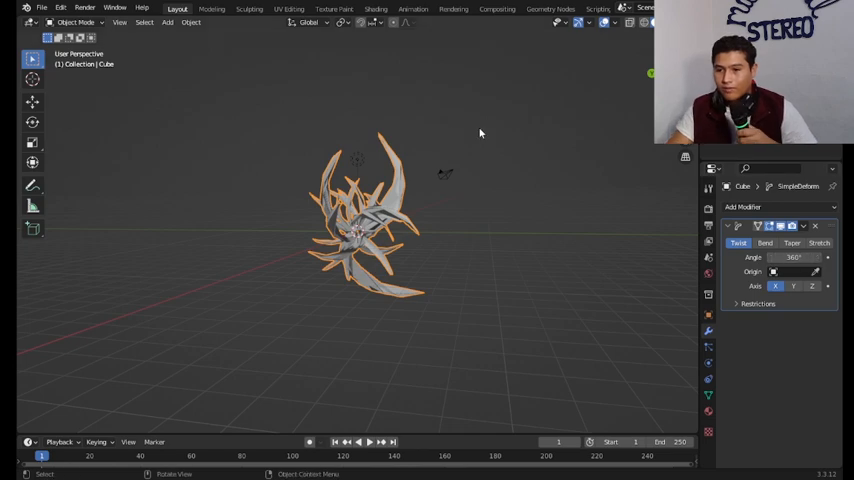
click(792, 286)
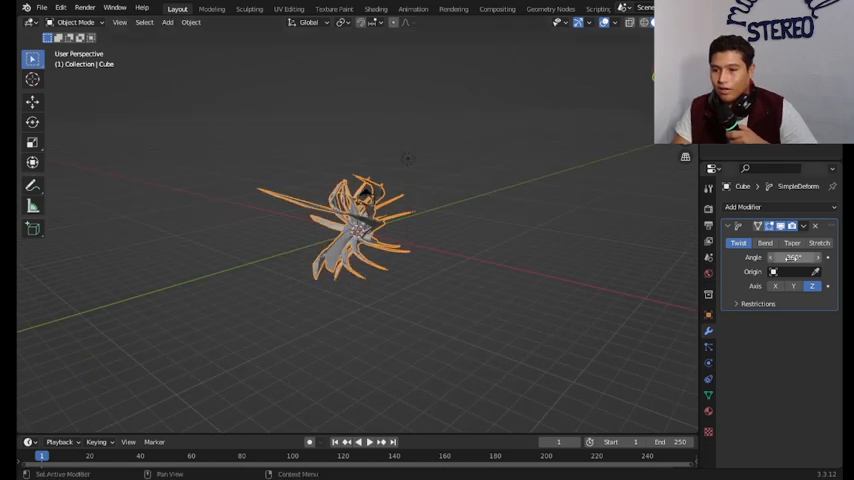
click(820, 244)
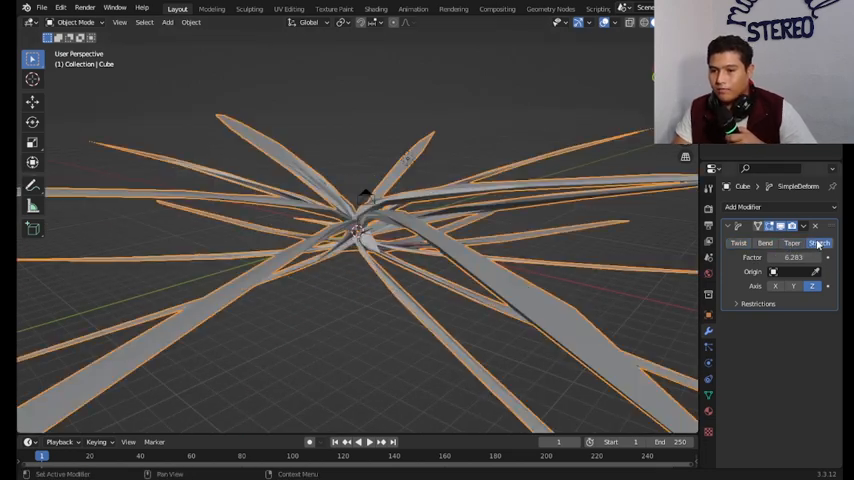
click(738, 244)
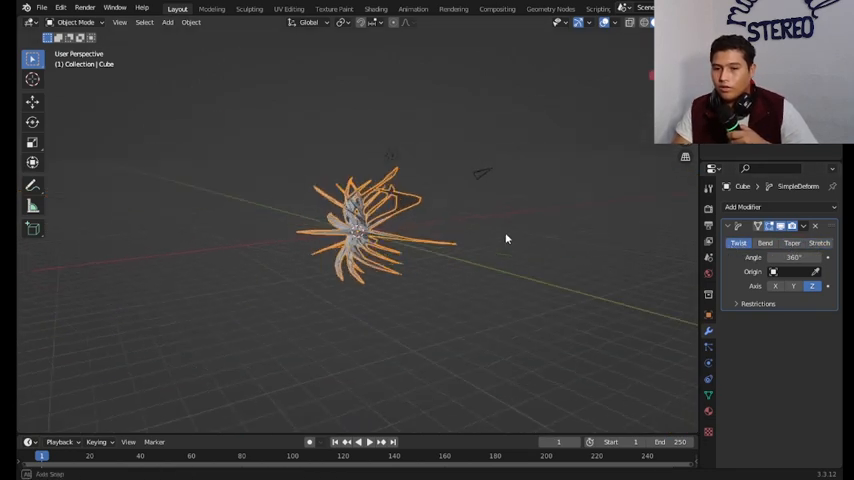
- Duplicate the 360° twist modifier and enter Edit Mode
click(804, 226)
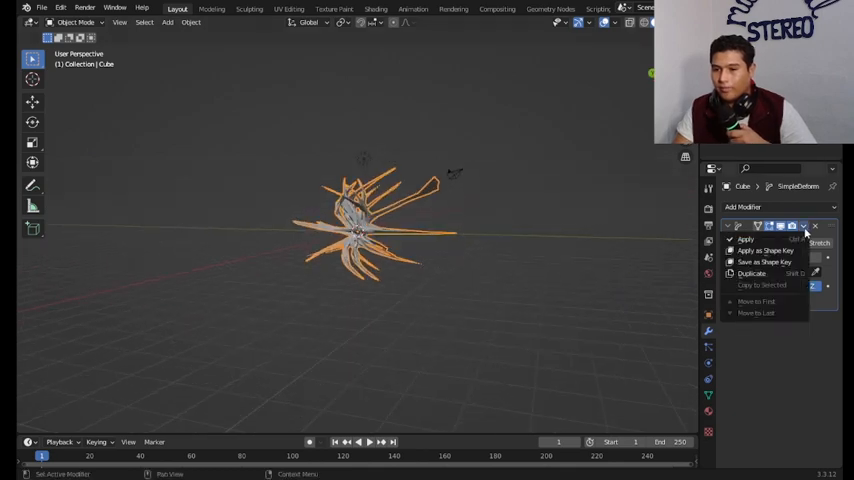
click(752, 272)
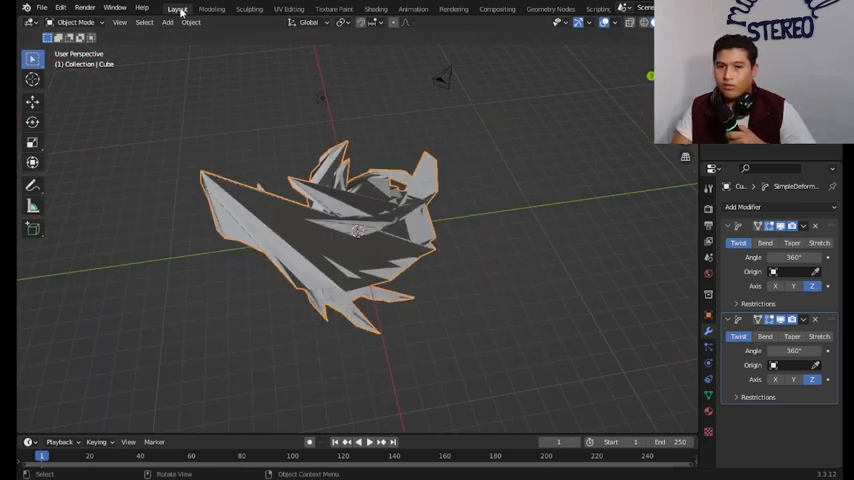
mouse_move(78, 22)
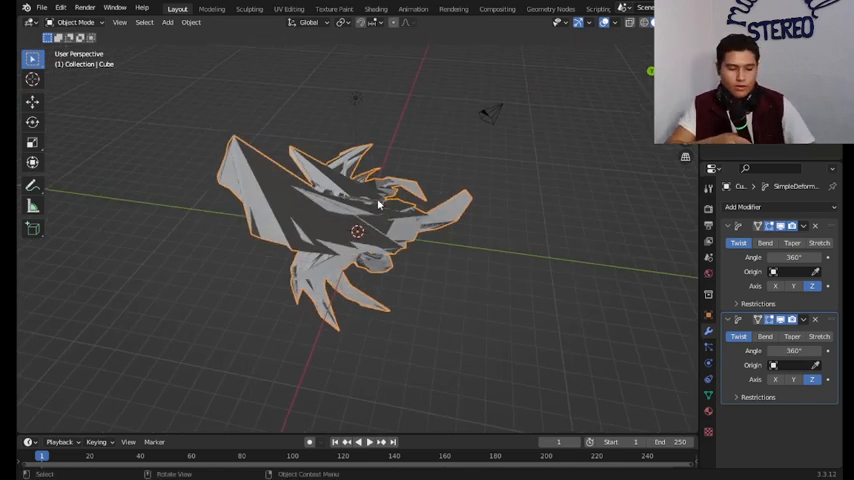
key(Tab)
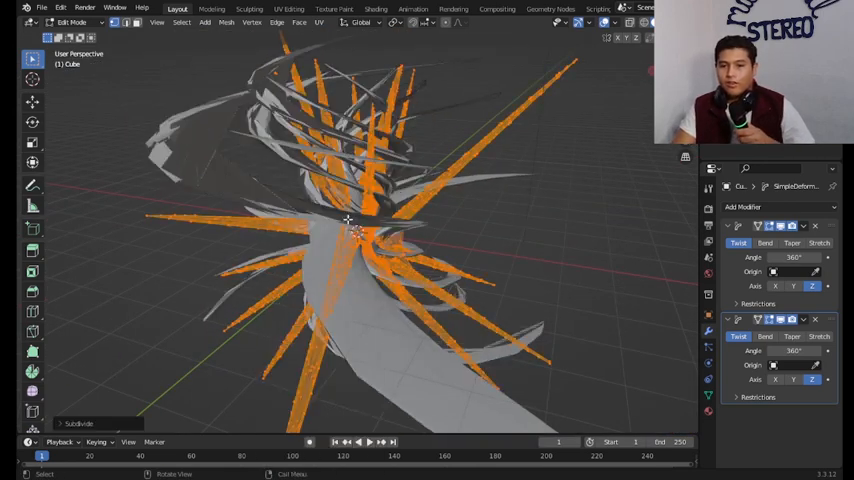
- Subdivide the spiky mesh once more in Edit Mode
right_click(348, 220)
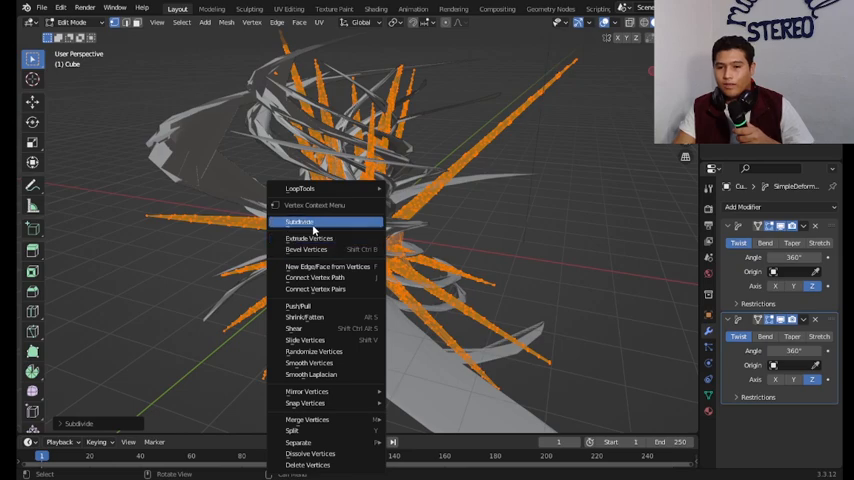
click(300, 222)
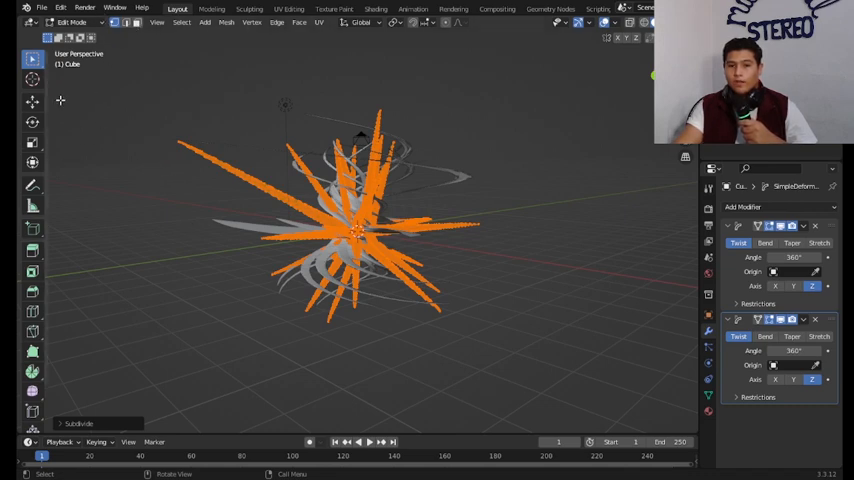
click(72, 22)
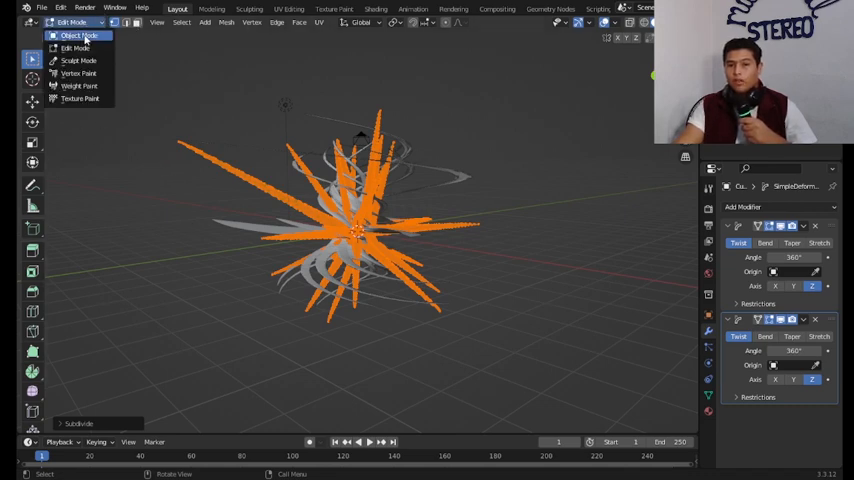
- Return to Object Mode and orbit around the swirling twisted ribbons
click(78, 36)
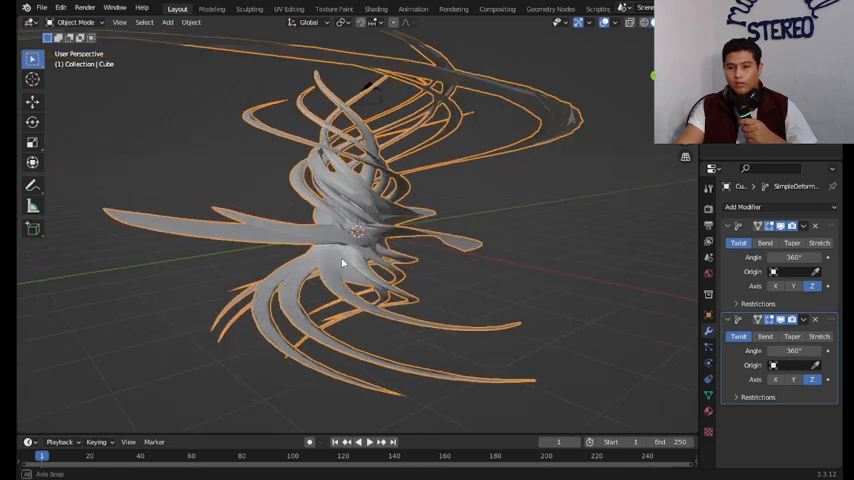
drag(342, 264, 660, 378)
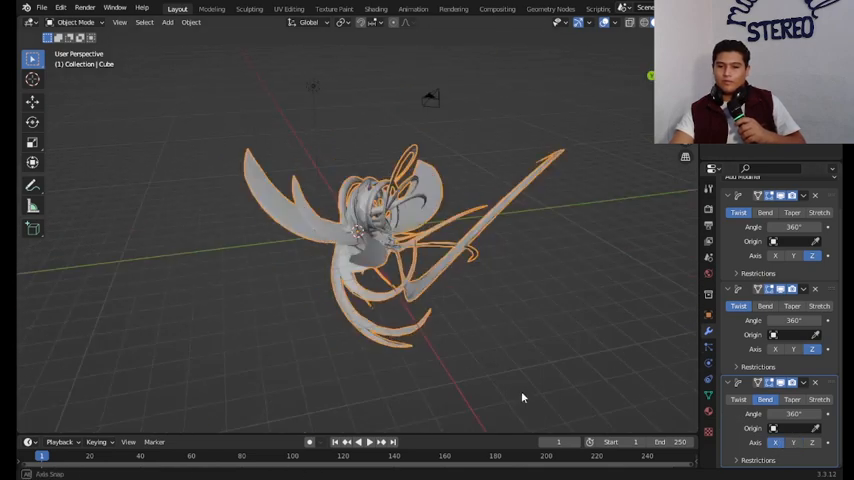
- Orbit around the ribbons and switch the viewport to the scene camera
drag(520, 396, 410, 372)
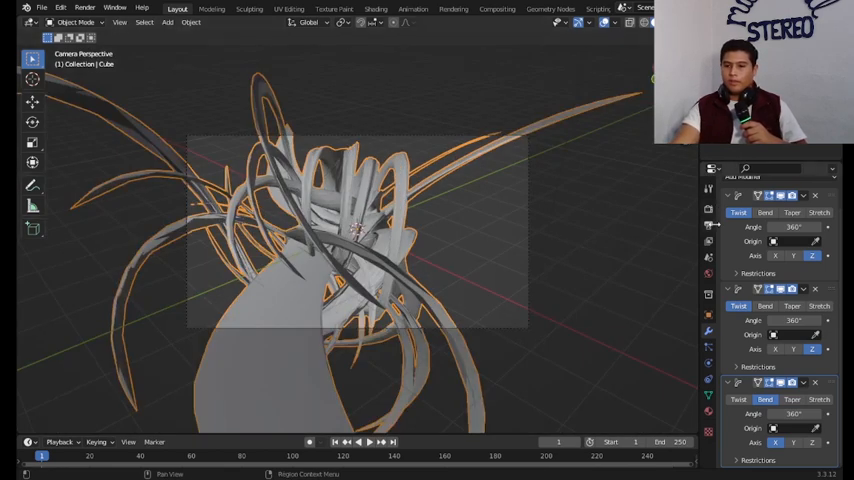
click(708, 210)
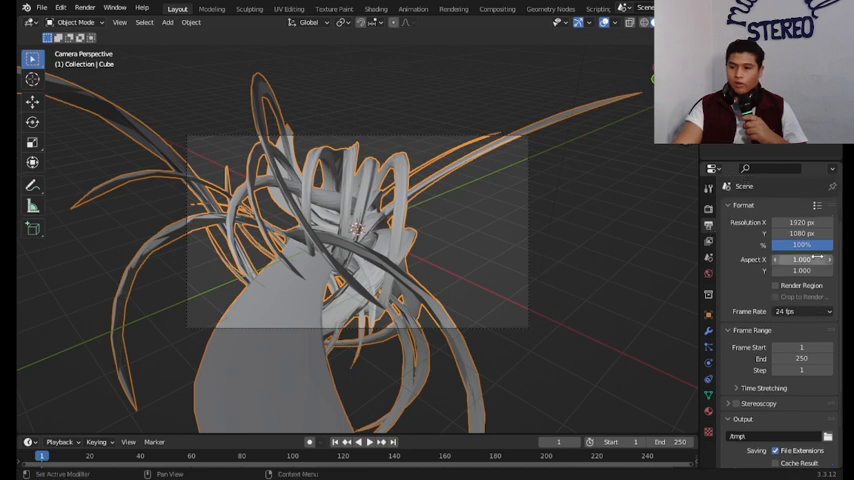
- Change the render resolution so the camera frame becomes square
click(800, 222)
text(1000)
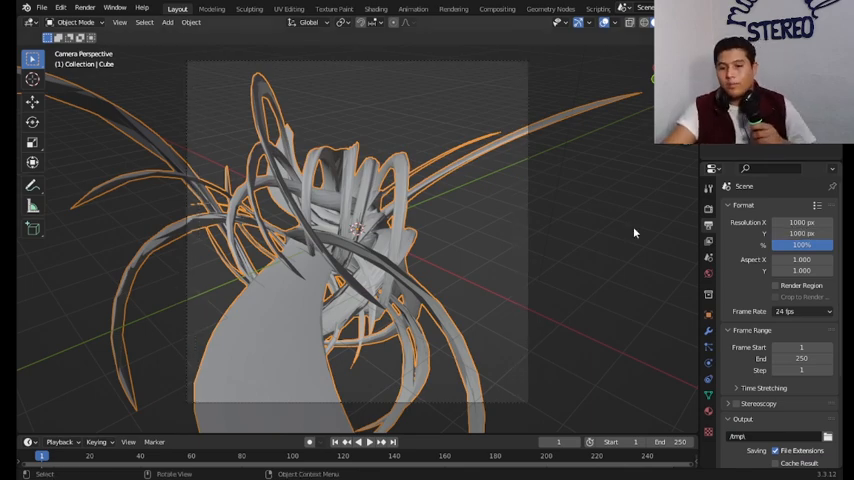
mouse_move(438, 268)
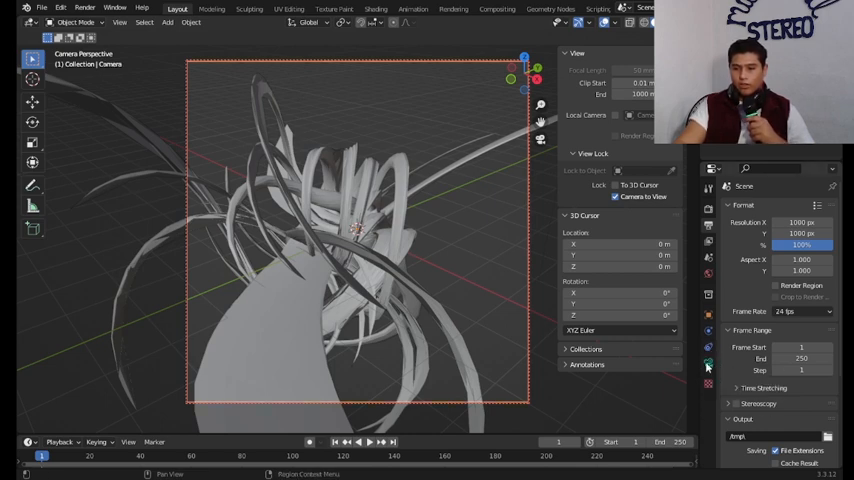
mouse_move(708, 364)
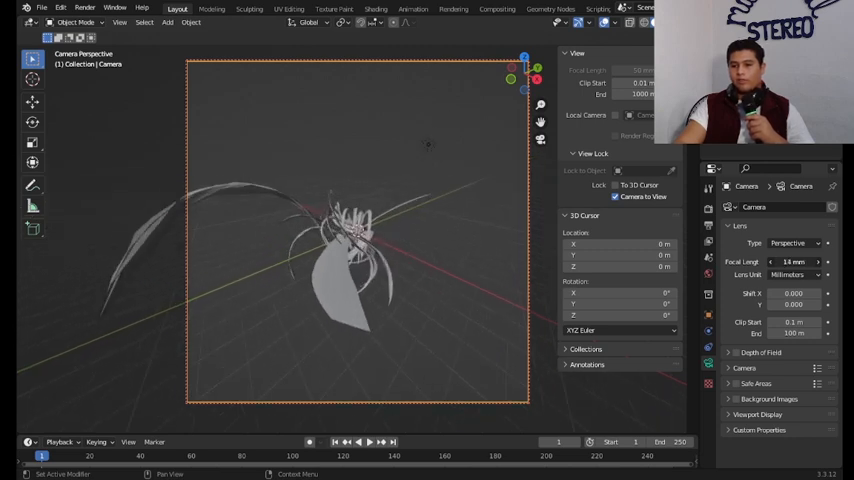
click(792, 262)
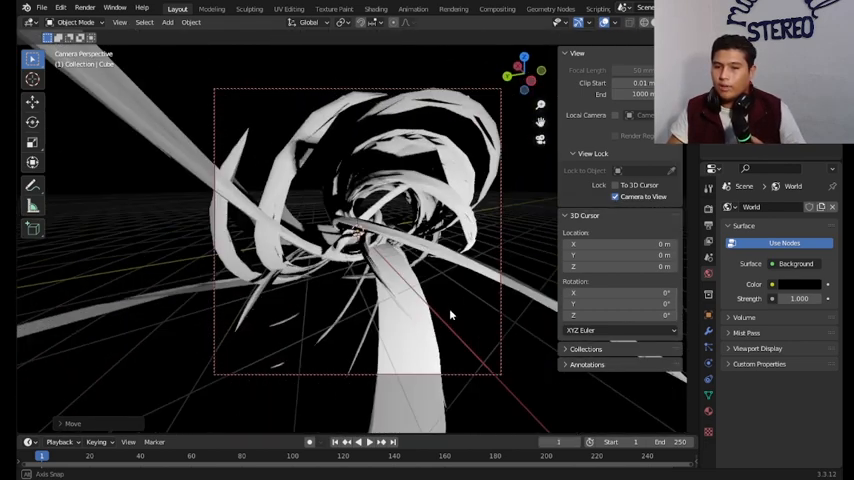
drag(450, 316, 436, 296)
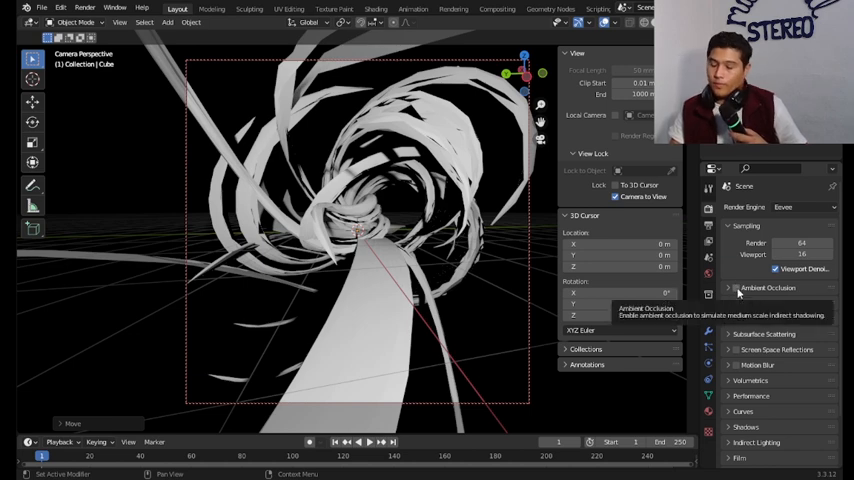
- Enable Ambient Occlusion in the Eevee render settings
click(736, 288)
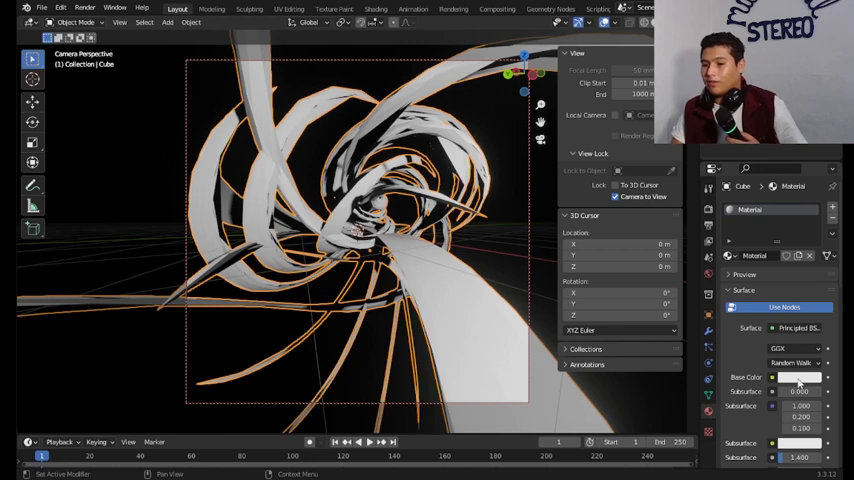
- Give the ribbons' Principled BSDF a purple base colour and a high Metallic value
click(798, 376)
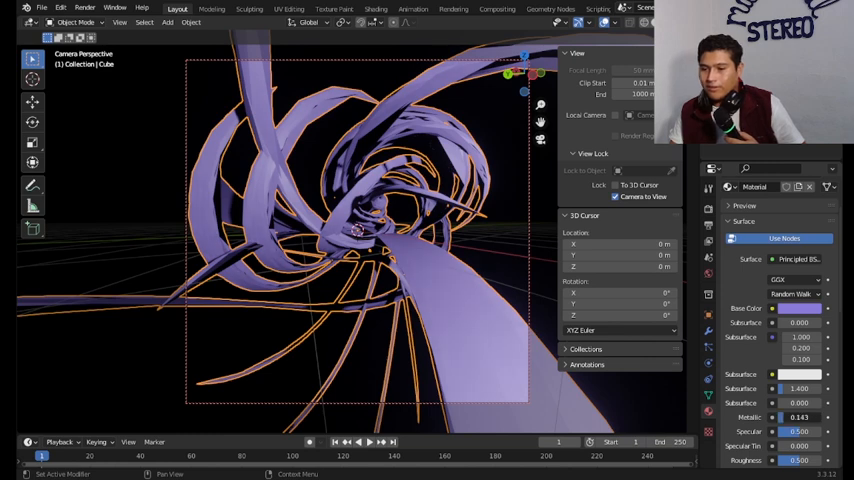
click(798, 416)
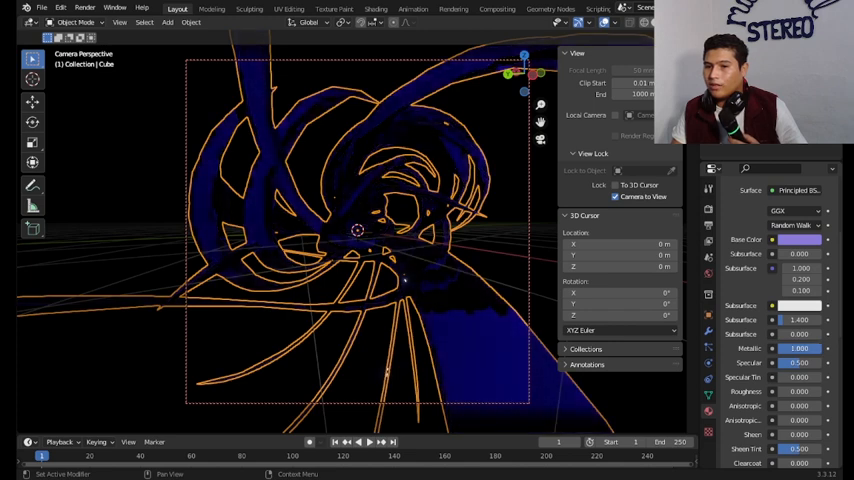
drag(800, 348, 810, 348)
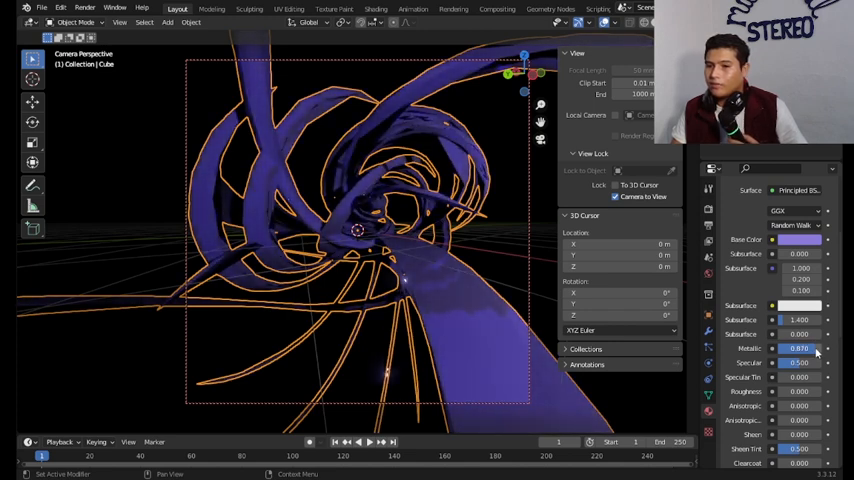
drag(810, 348, 798, 348)
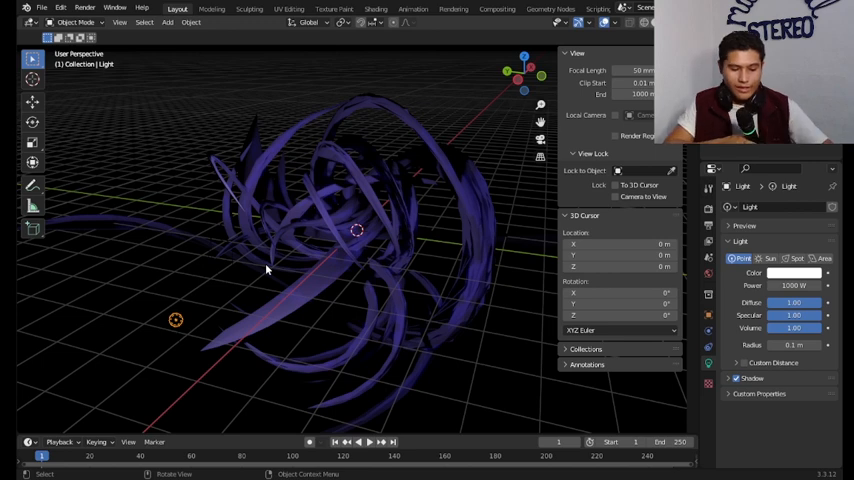
- Move the point light beside the purple ribbons within the camera view
key(g)
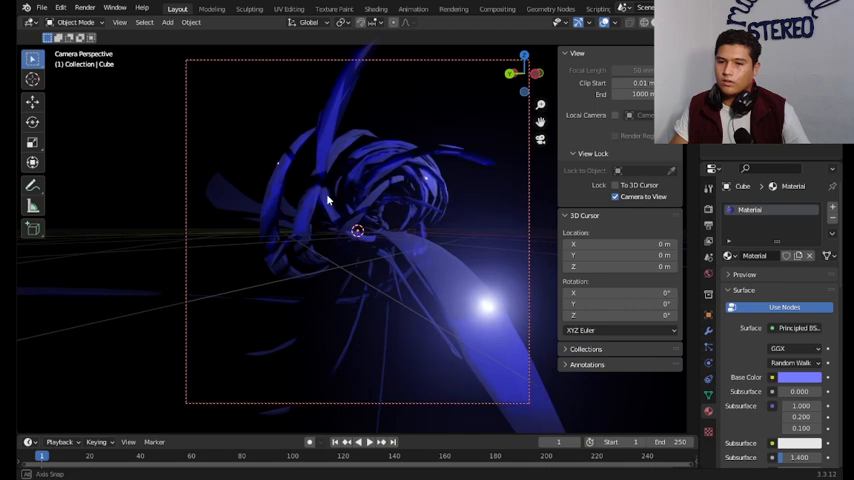
- Change the ribbons' base colour to a lighter, vivid blue-violet
scroll(down, 3)
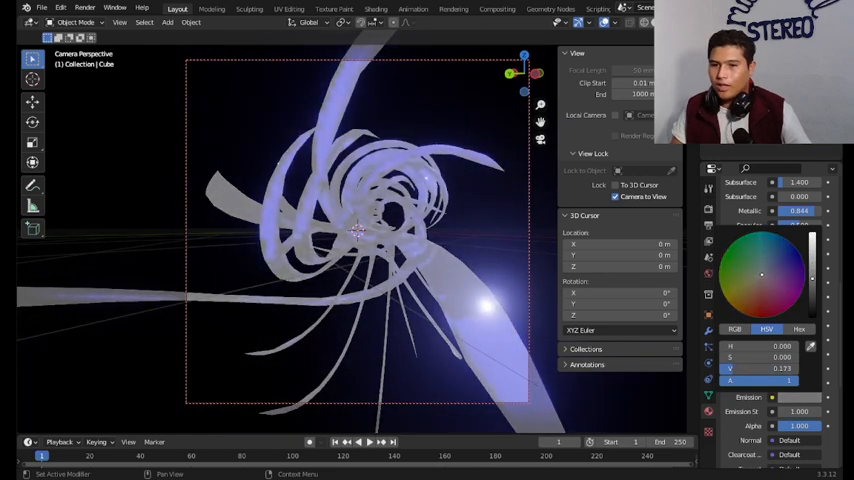
drag(780, 368, 810, 368)
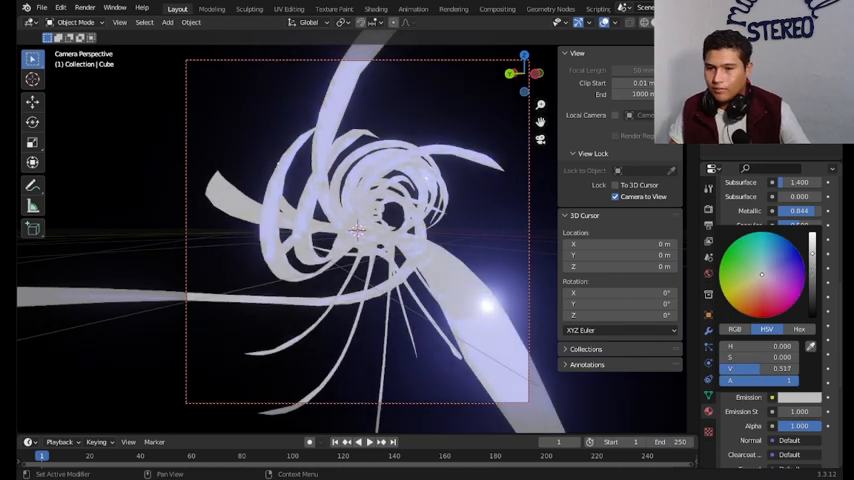
click(788, 264)
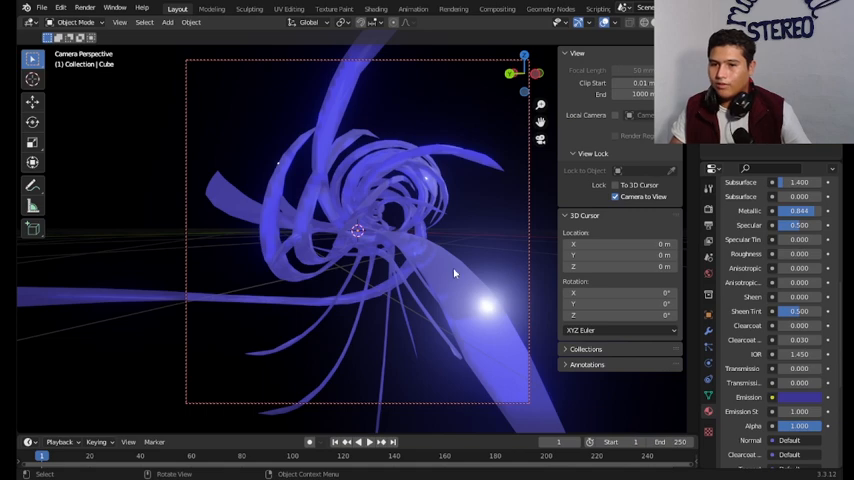
drag(456, 276, 384, 240)
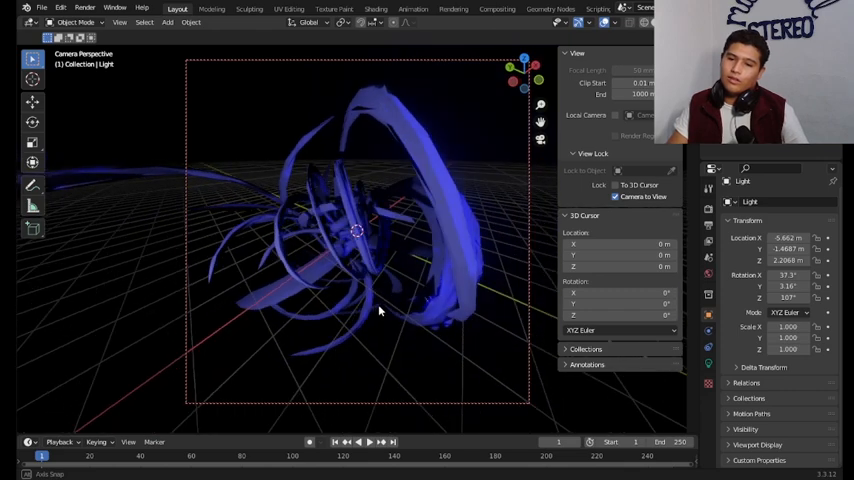
- Reframe so the brightly lit blue ribbons fill the camera view
drag(378, 312, 408, 294)
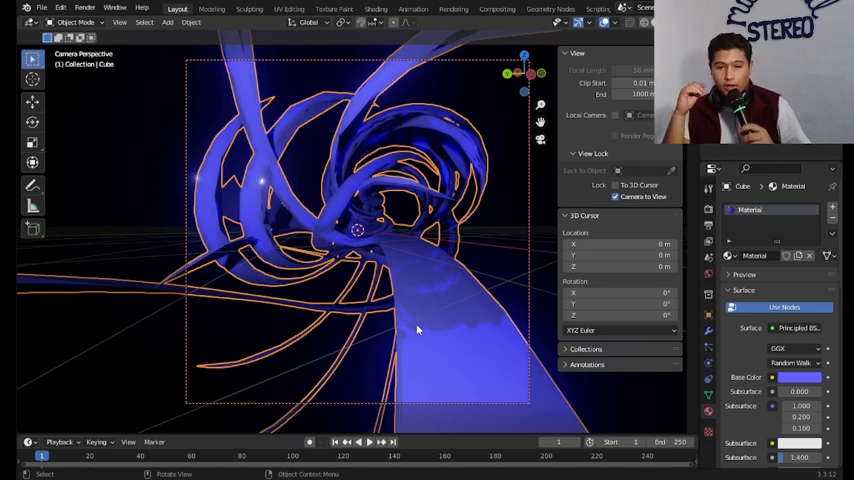
mouse_move(444, 126)
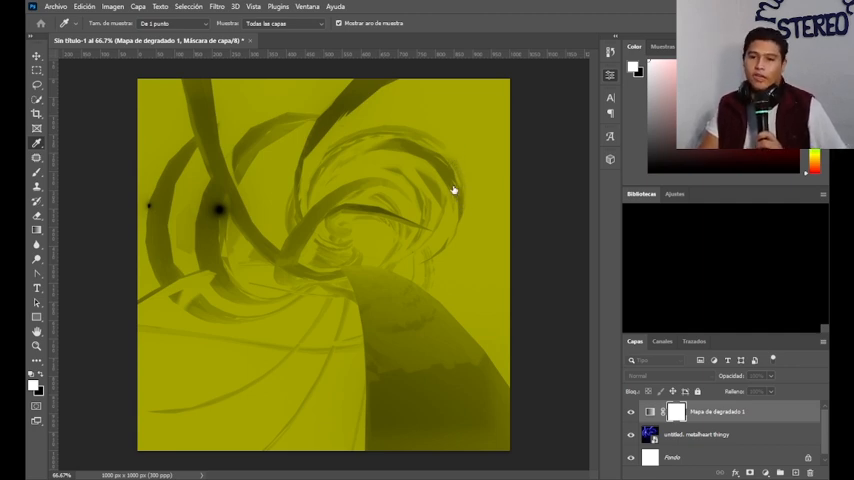
mouse_move(580, 176)
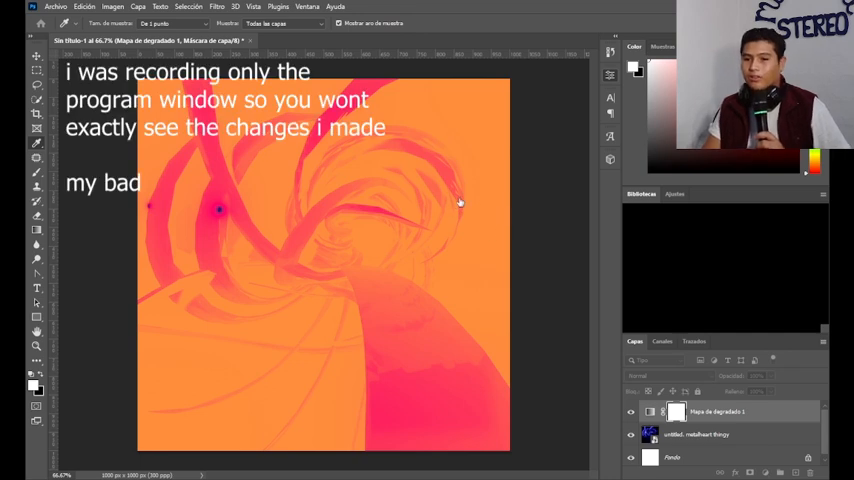
mouse_move(460, 184)
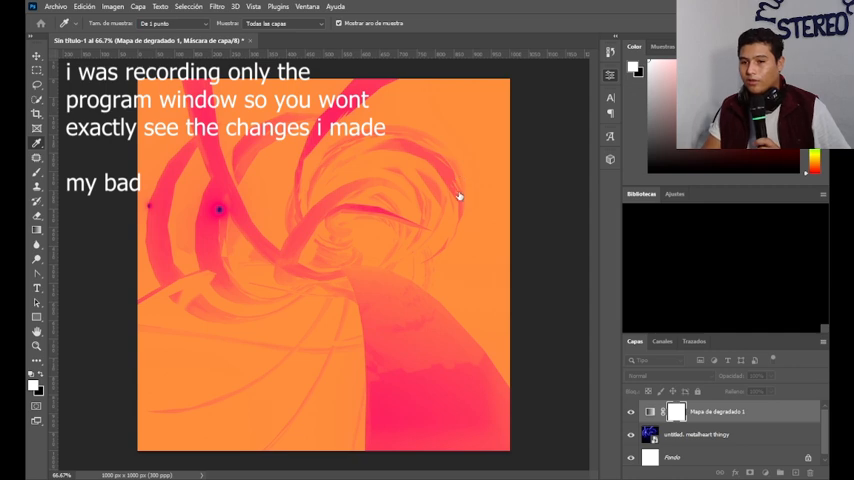
mouse_move(574, 216)
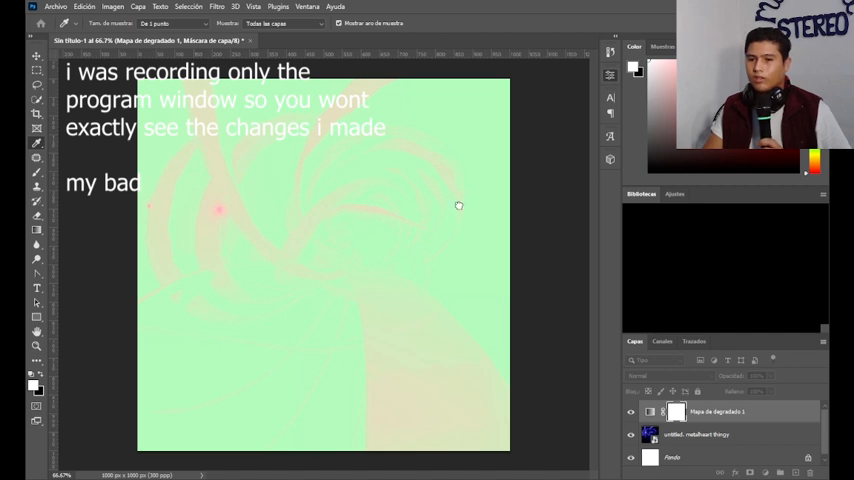
mouse_move(458, 156)
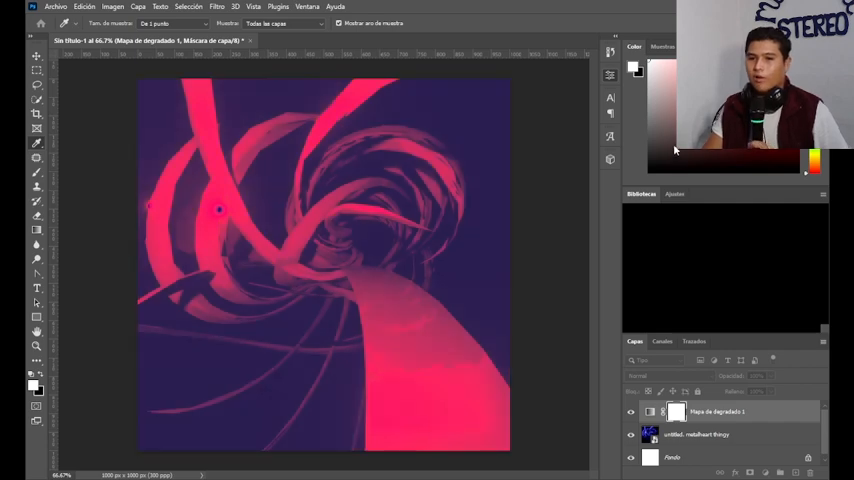
mouse_move(630, 246)
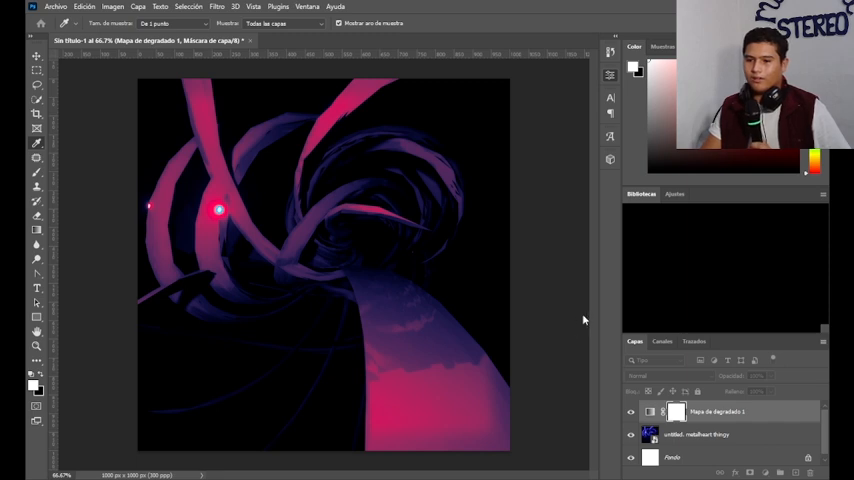
mouse_move(504, 324)
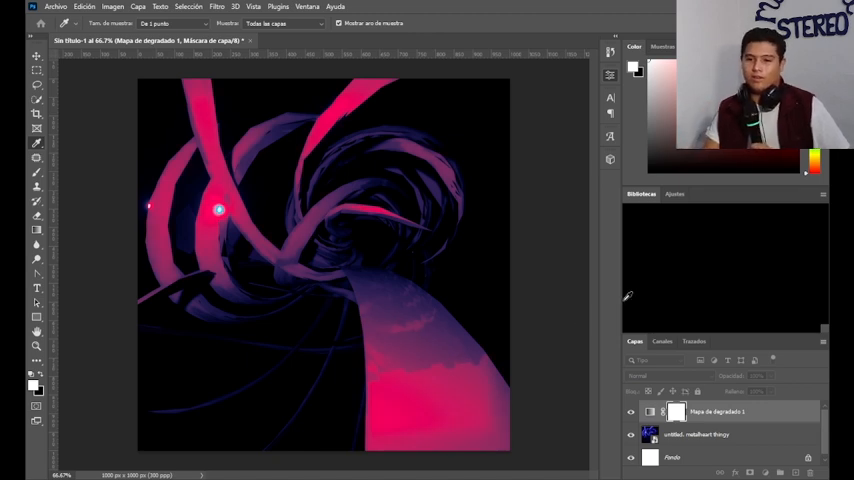
mouse_move(576, 328)
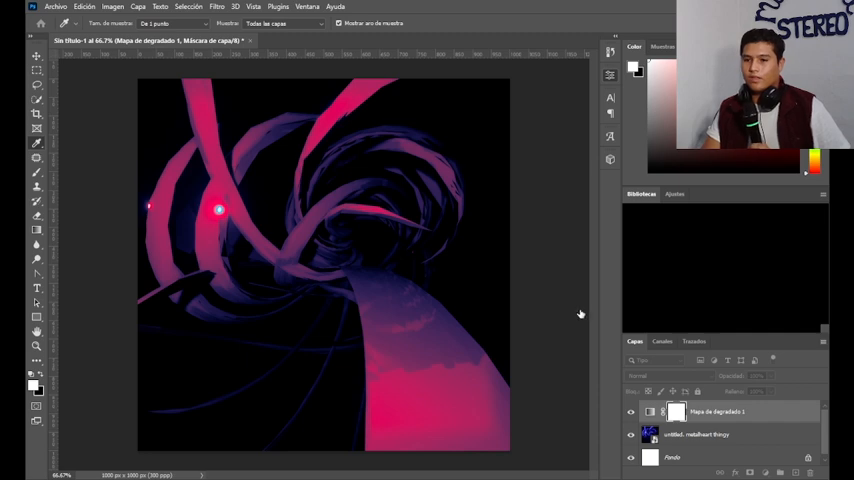
mouse_move(666, 182)
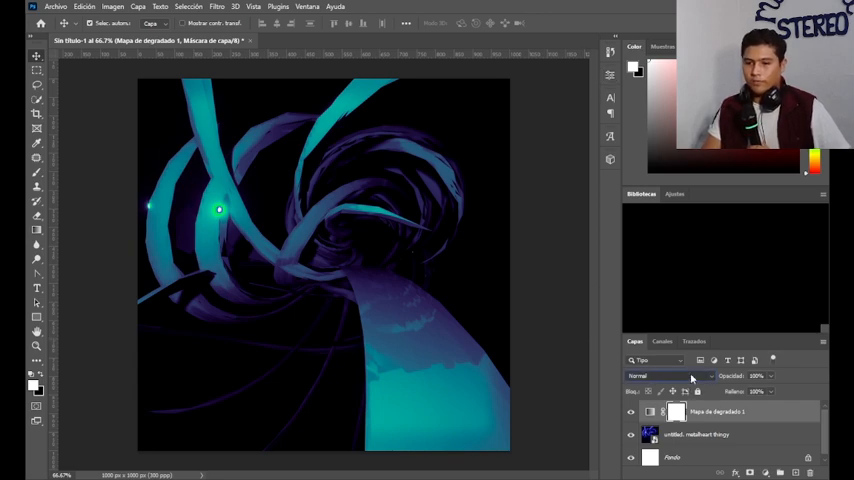
- Cycle the gradient map layer's blend modes and settle on a lightening mode that glows blue-violet
click(664, 376)
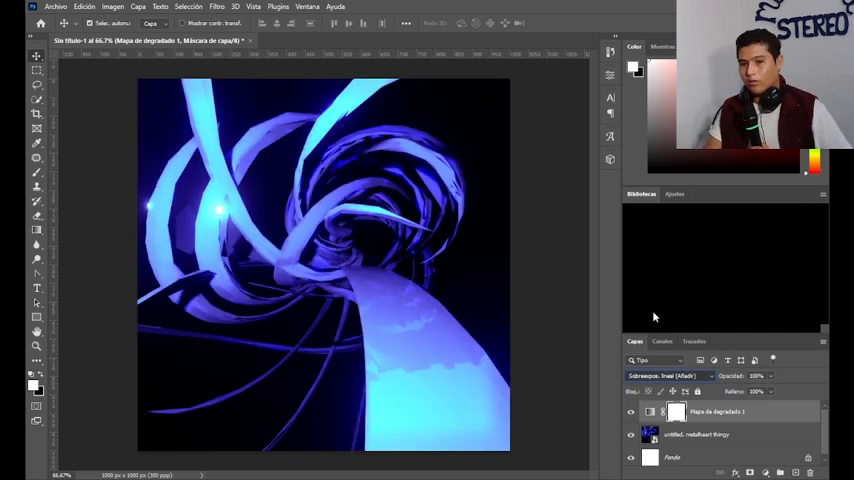
click(664, 376)
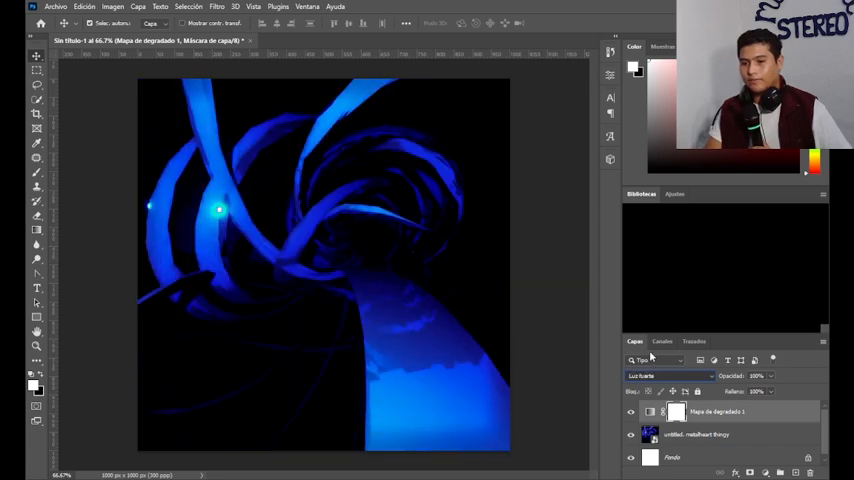
click(668, 376)
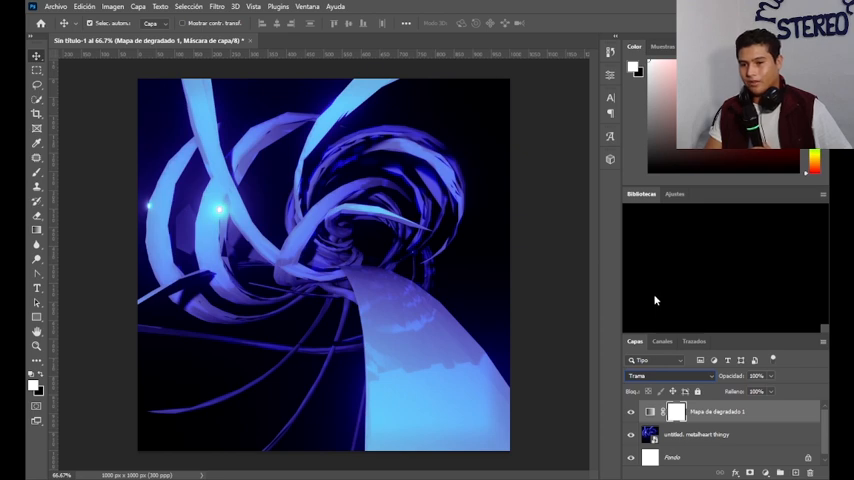
click(668, 376)
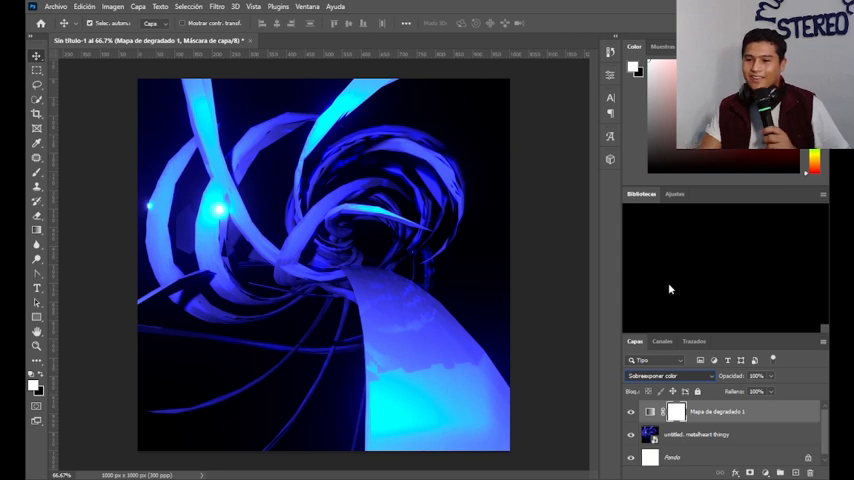
click(668, 376)
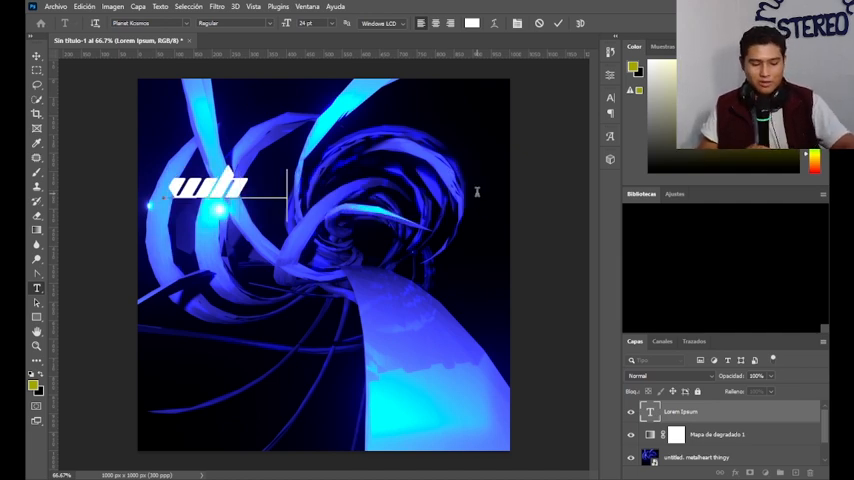
- Add the word 'whatever' as bold white italic text across the top of the render
text(whatever)
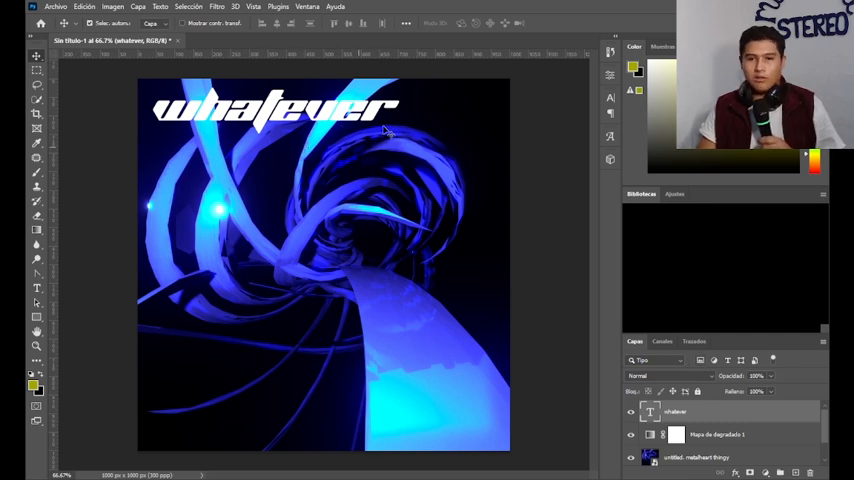
mouse_move(376, 120)
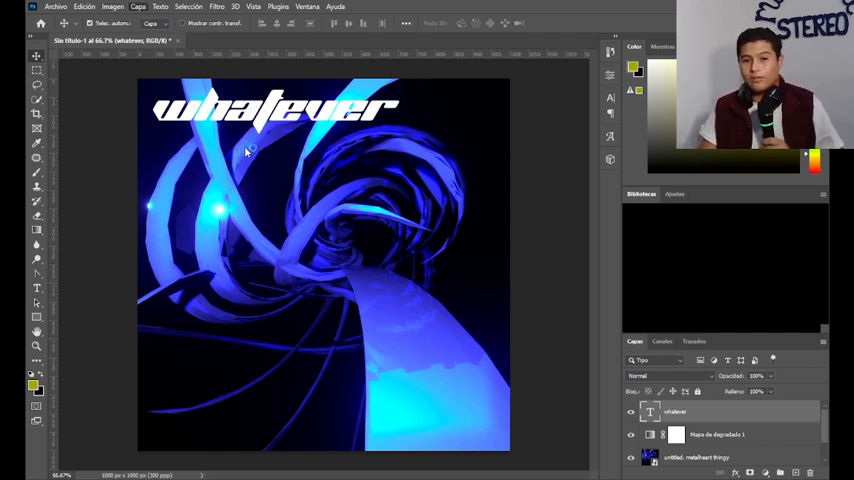
mouse_move(310, 148)
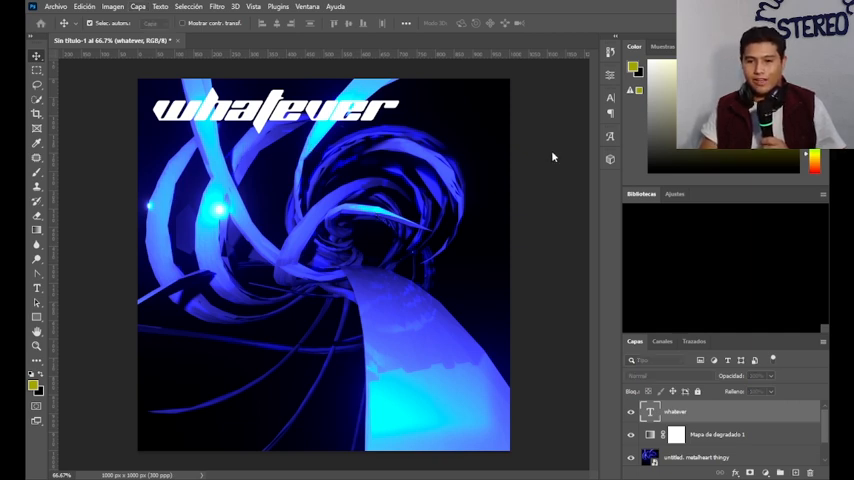
mouse_move(544, 150)
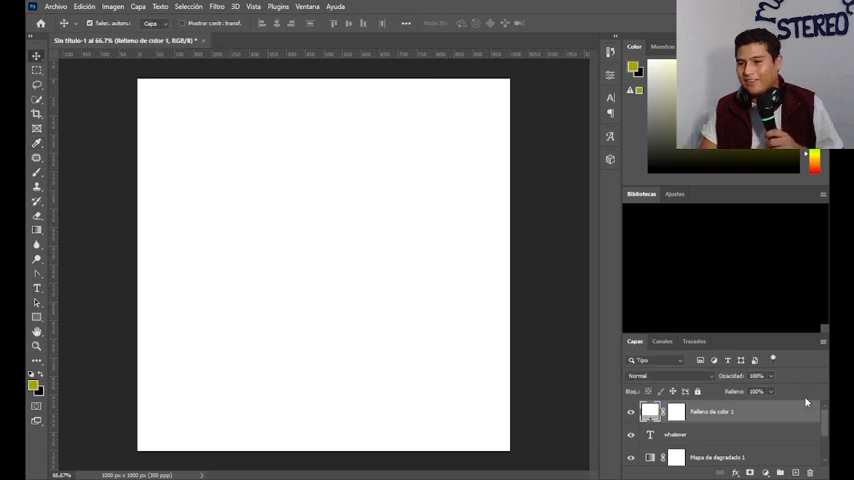
mouse_move(432, 128)
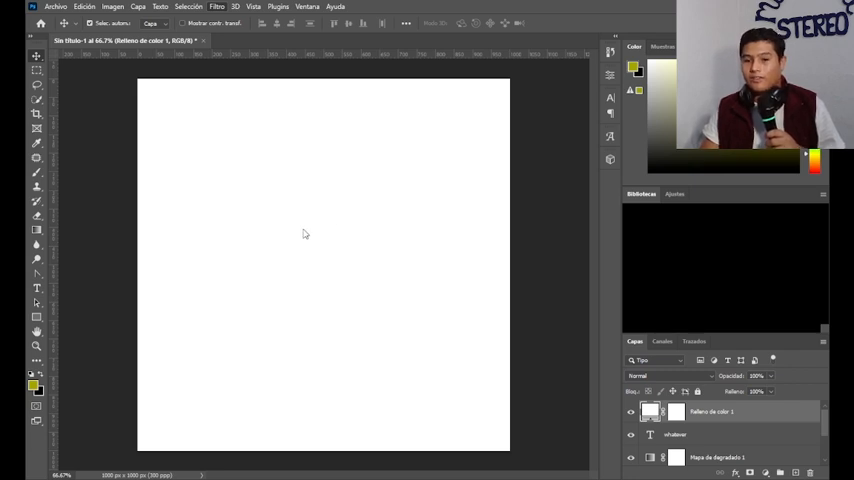
mouse_move(408, 228)
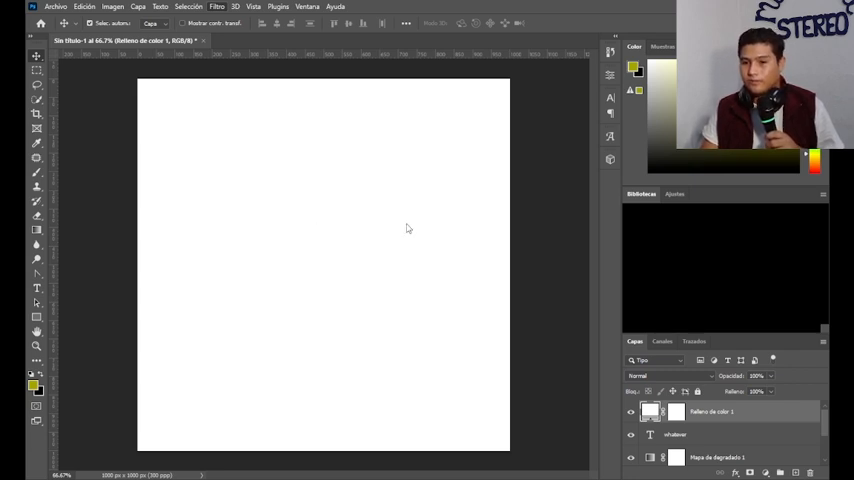
mouse_move(526, 196)
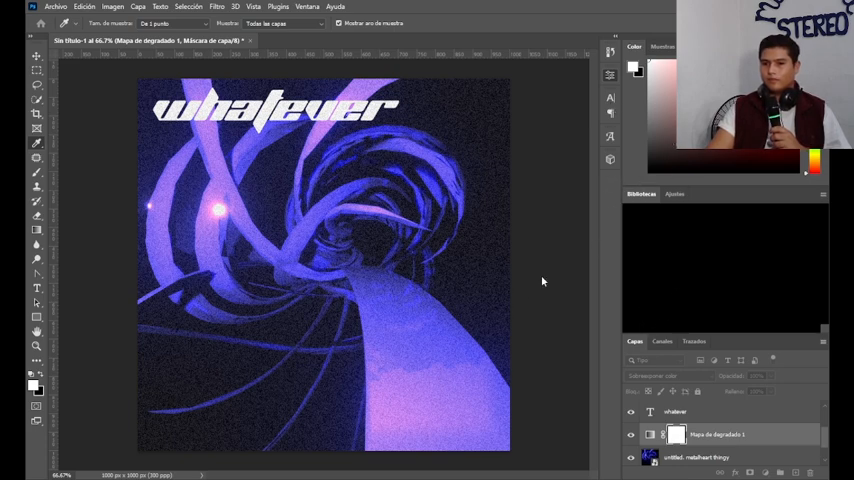
mouse_move(672, 166)
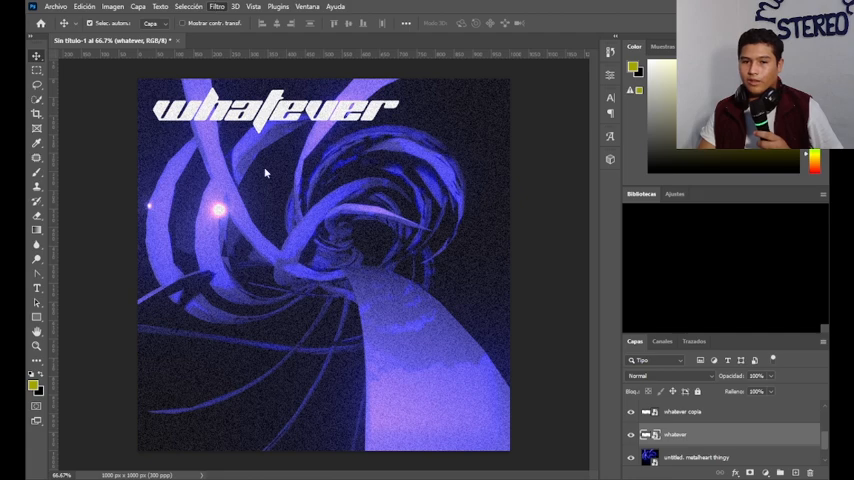
mouse_move(324, 148)
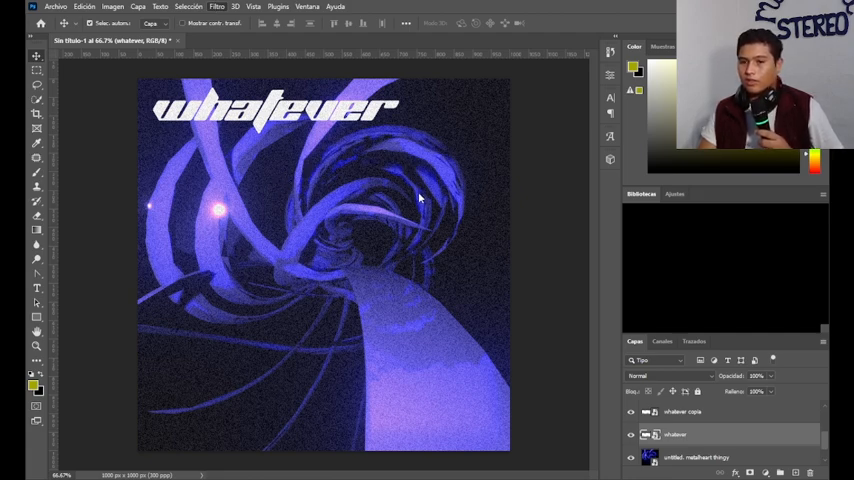
mouse_move(344, 156)
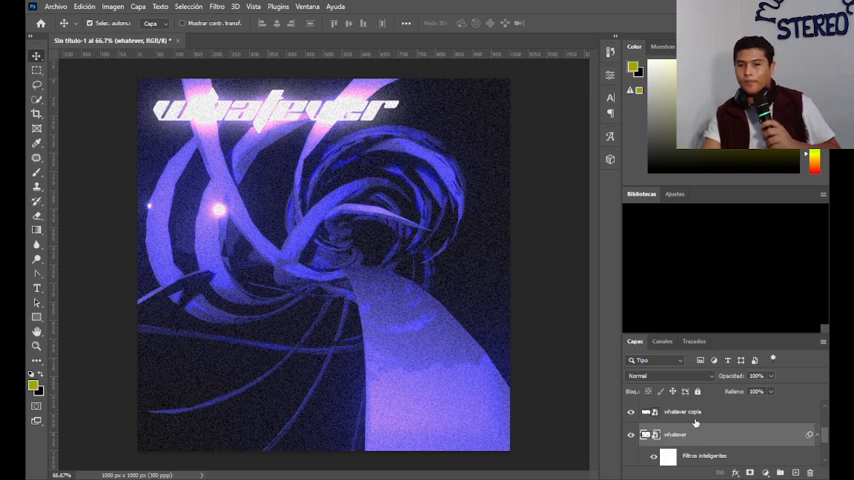
- Apply a Color Overlay layer effect to the blurred 'whatever' copy
click(684, 412)
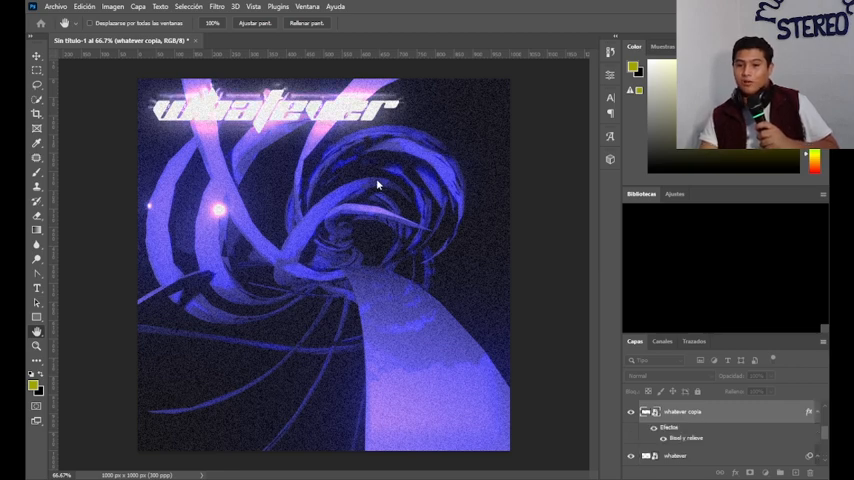
mouse_move(442, 256)
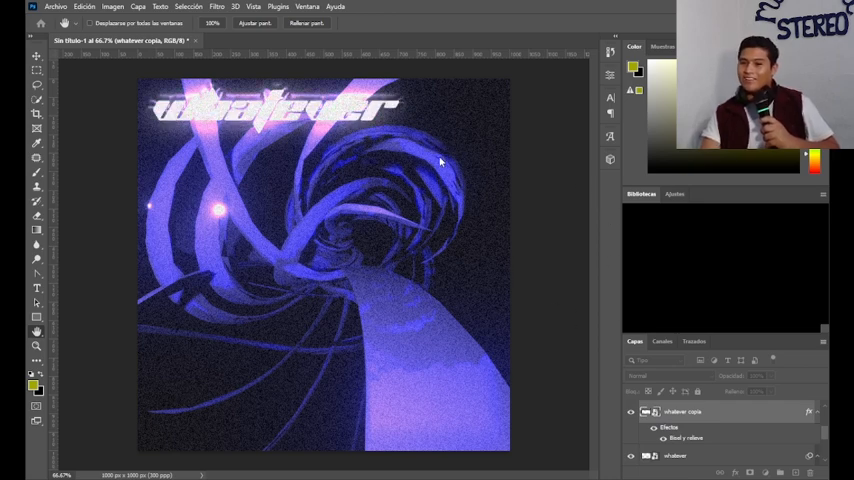
mouse_move(616, 216)
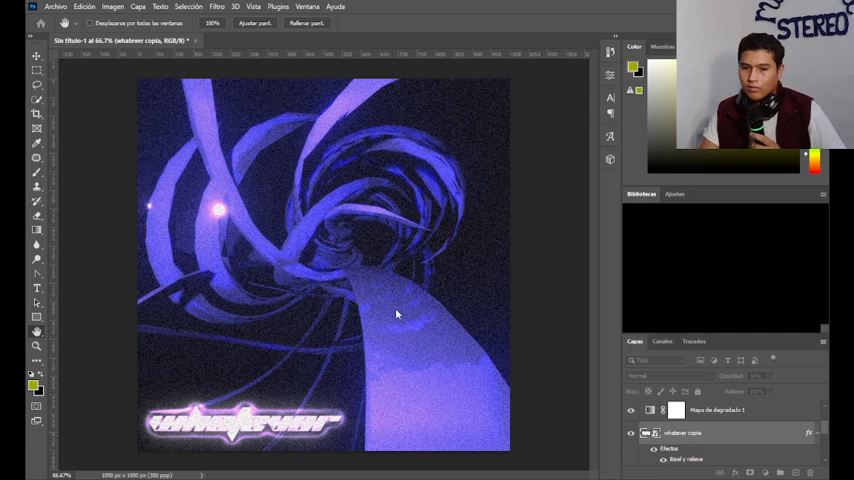
mouse_move(388, 238)
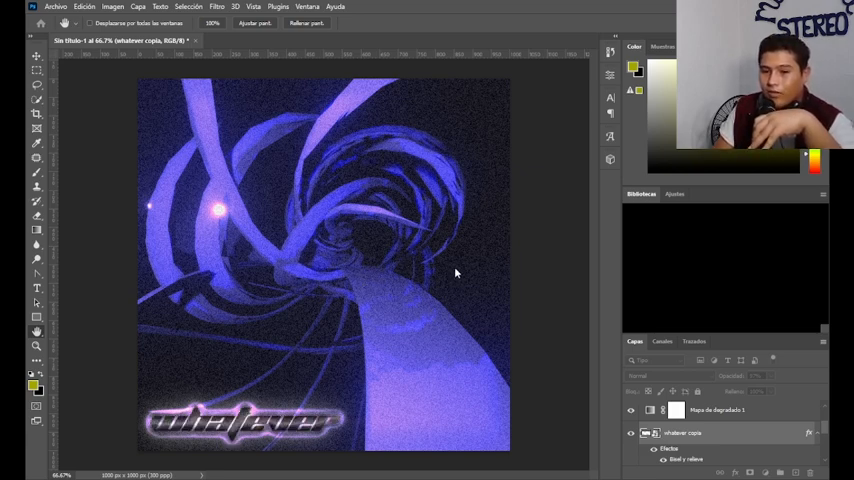
mouse_move(640, 180)
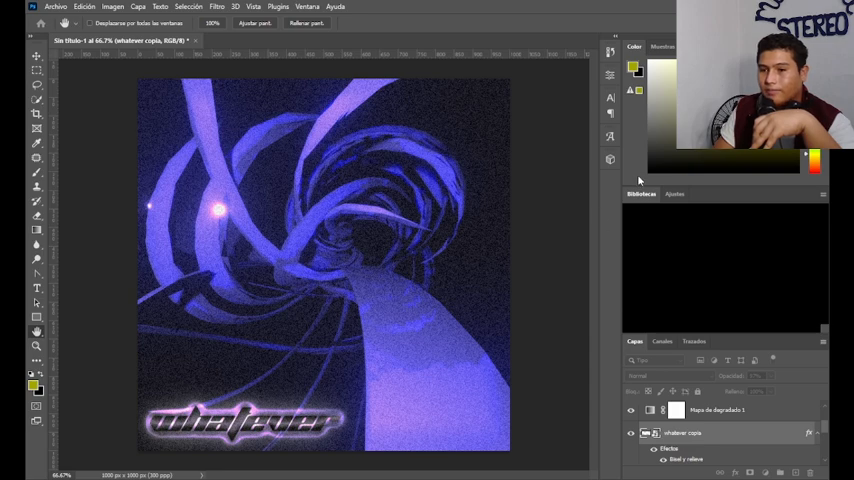